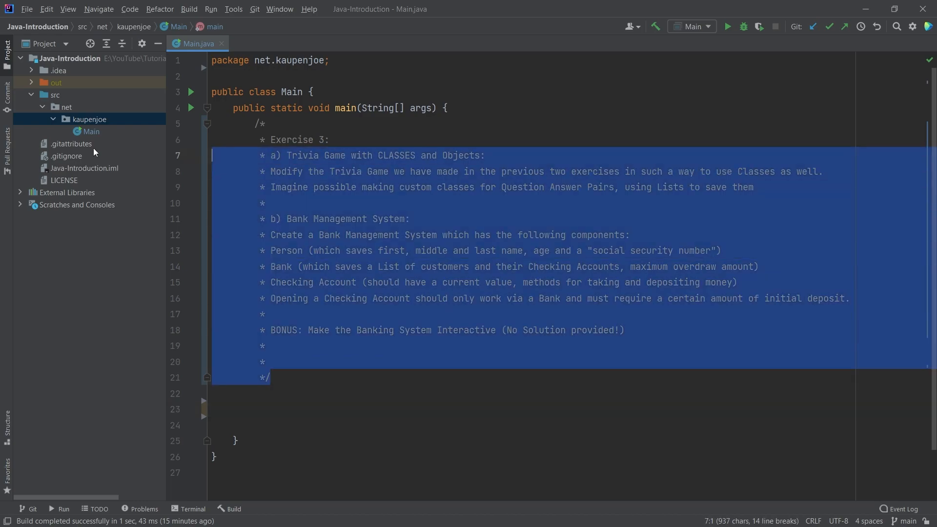
Step: Highlight and clear parts of the trivia task text in the exercise comment
left_click(239, 393)
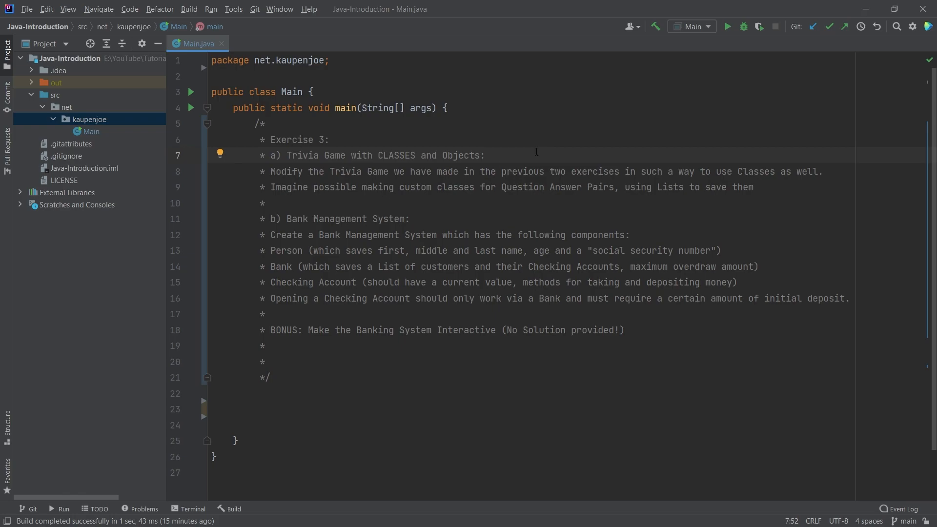
left_click(543, 172)
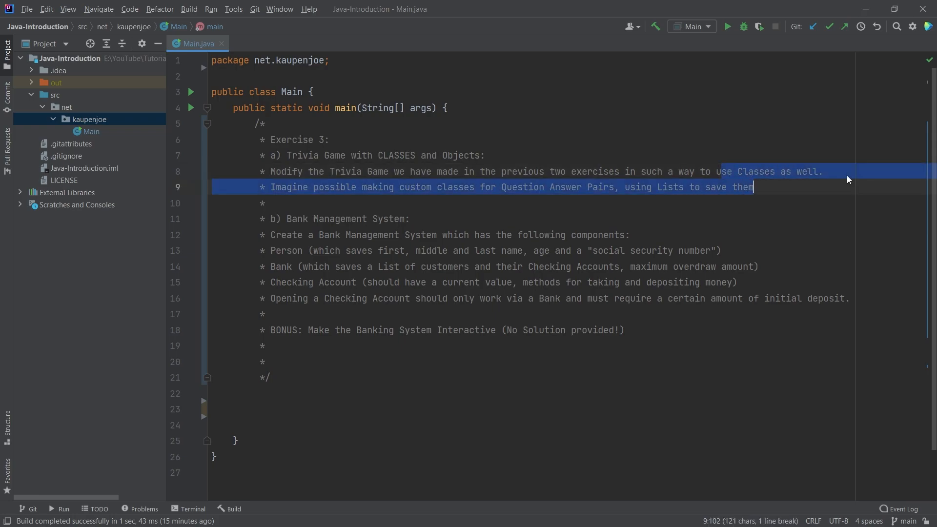
left_click(319, 187)
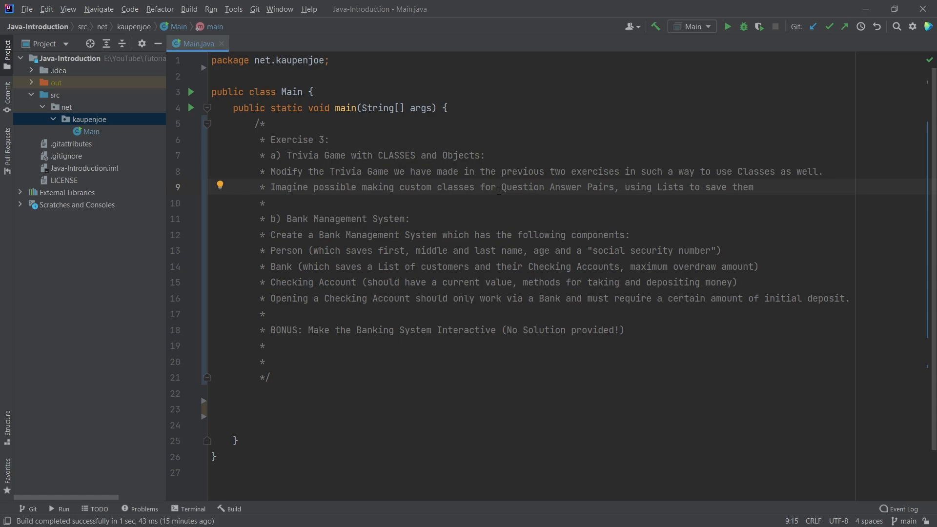
double_click(741, 186)
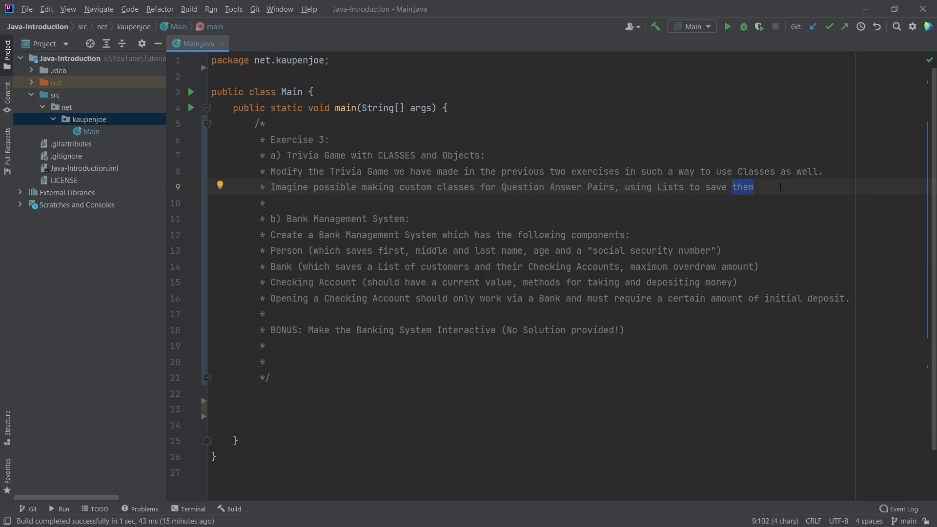
left_click(754, 187)
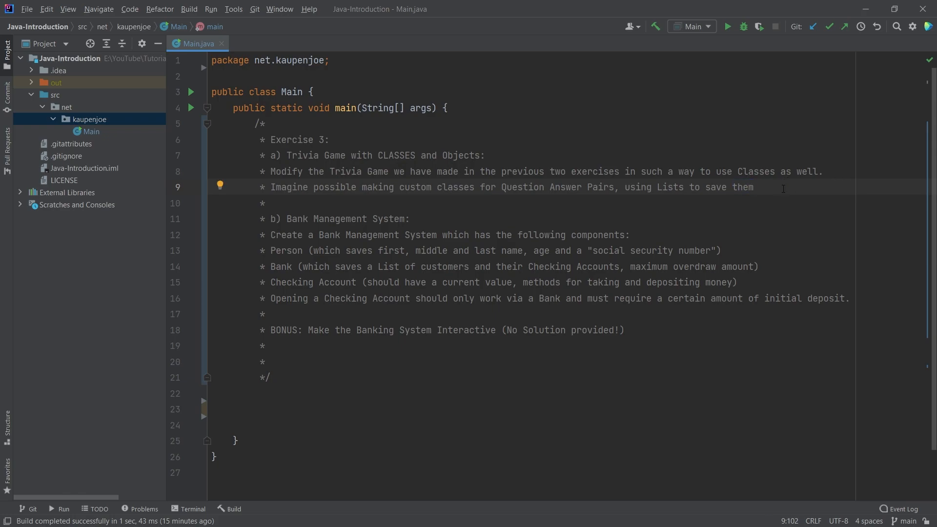
left_click(753, 187)
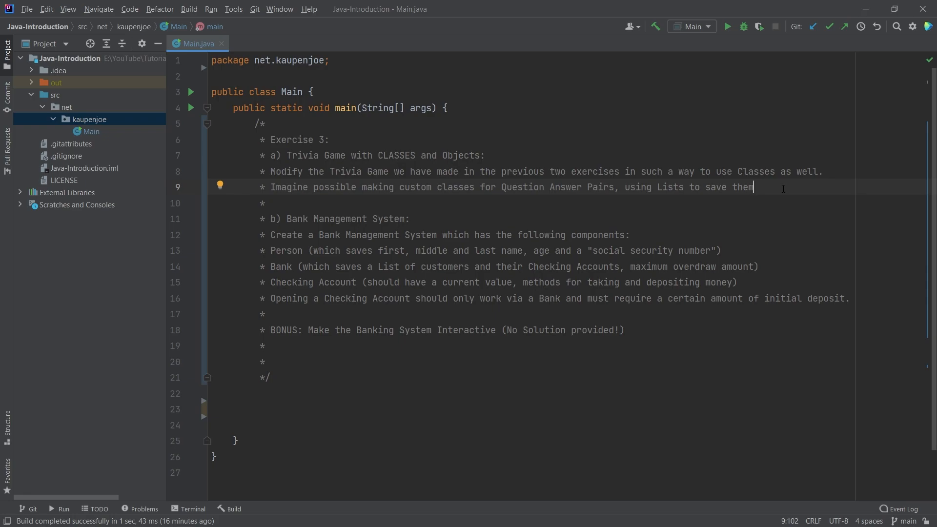
mouse_move(457, 210)
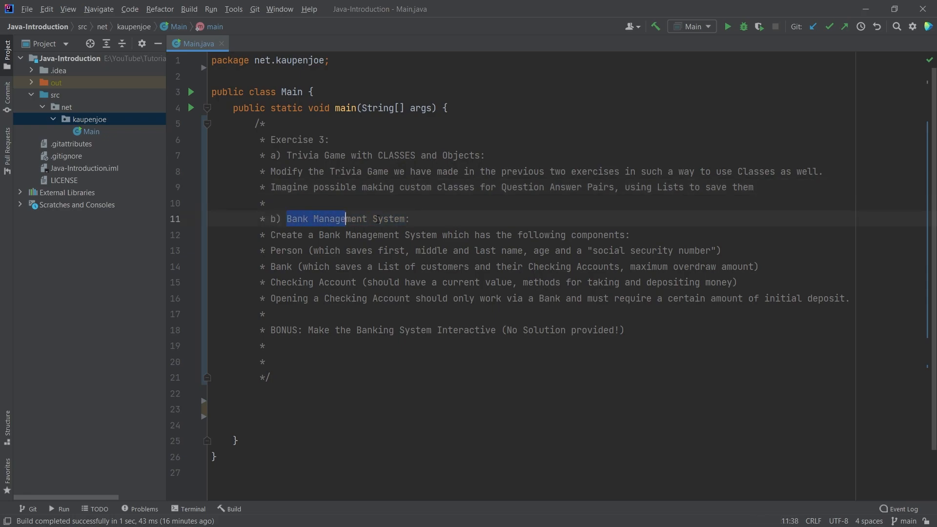
Step: Go over the Bank Management requirements, highlighting the Person component and Bank requirement
left_click(409, 219)
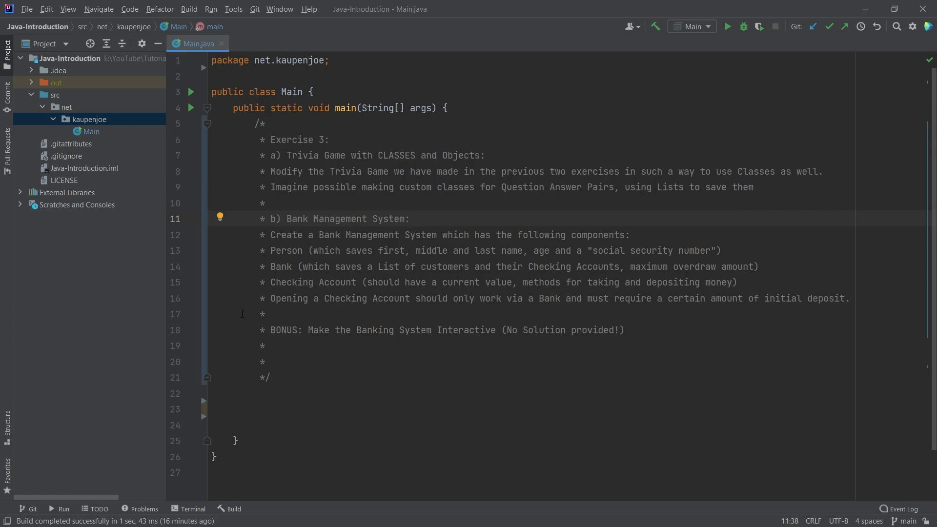
double_click(285, 250)
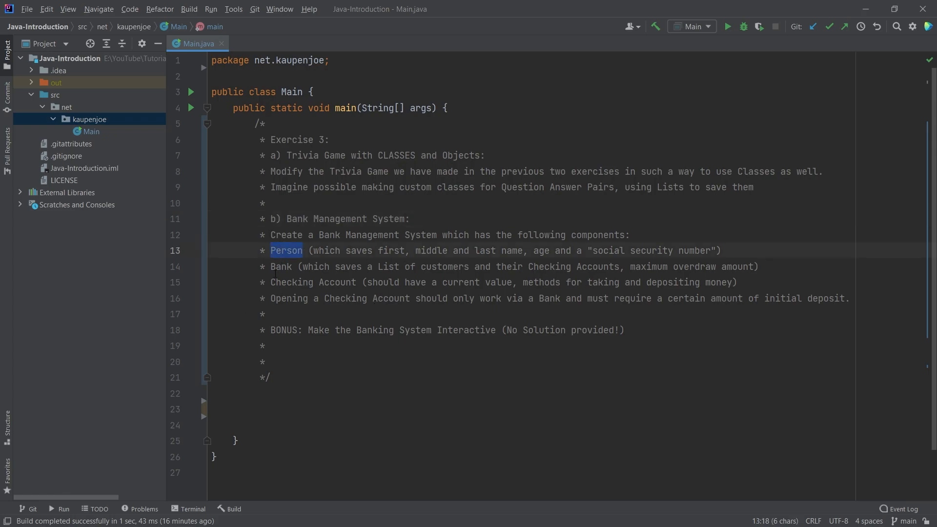
left_click(331, 282)
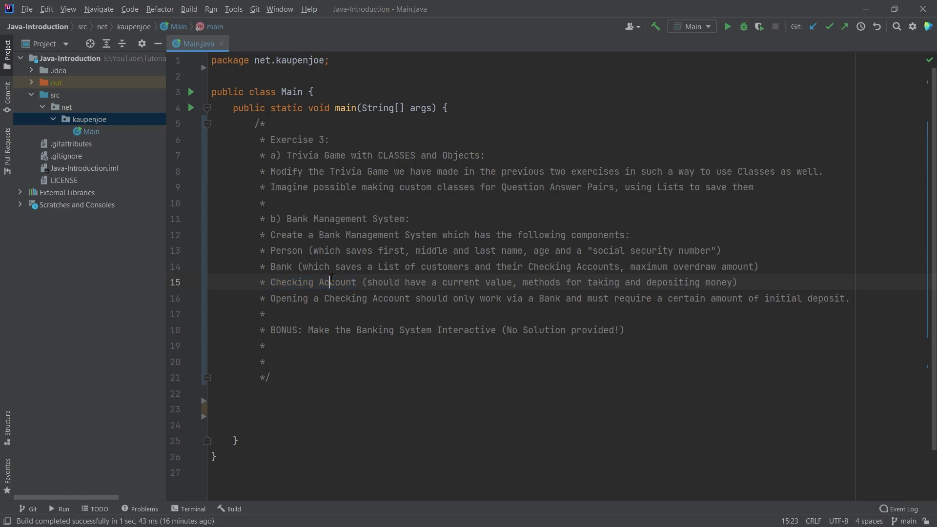
left_click(628, 234)
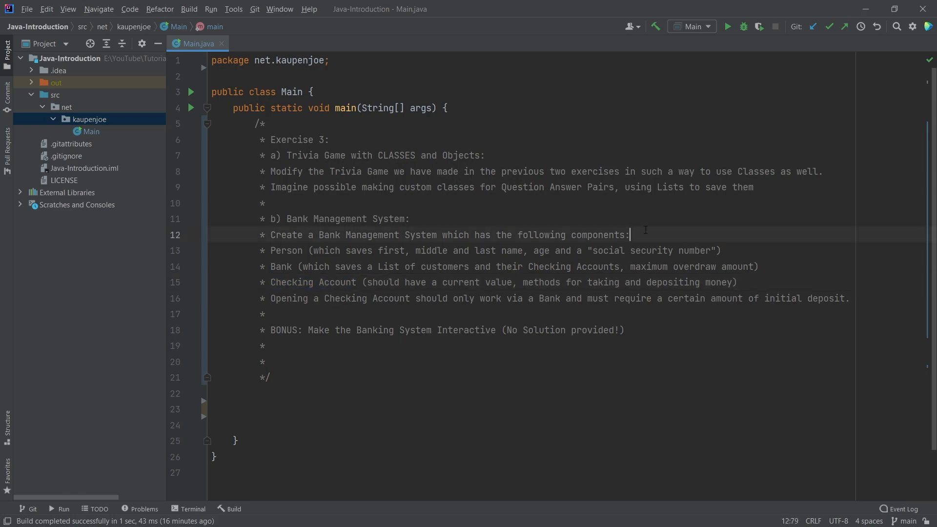
mouse_move(653, 235)
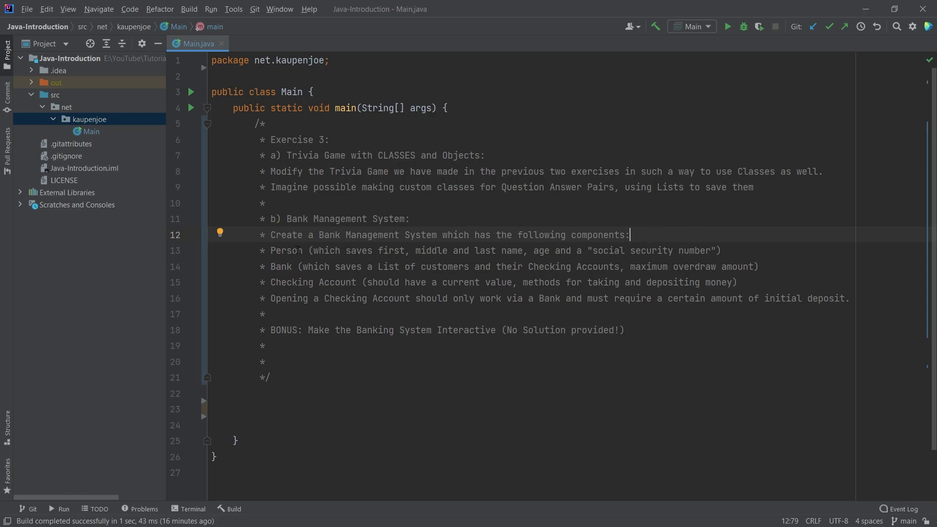
left_click(722, 251)
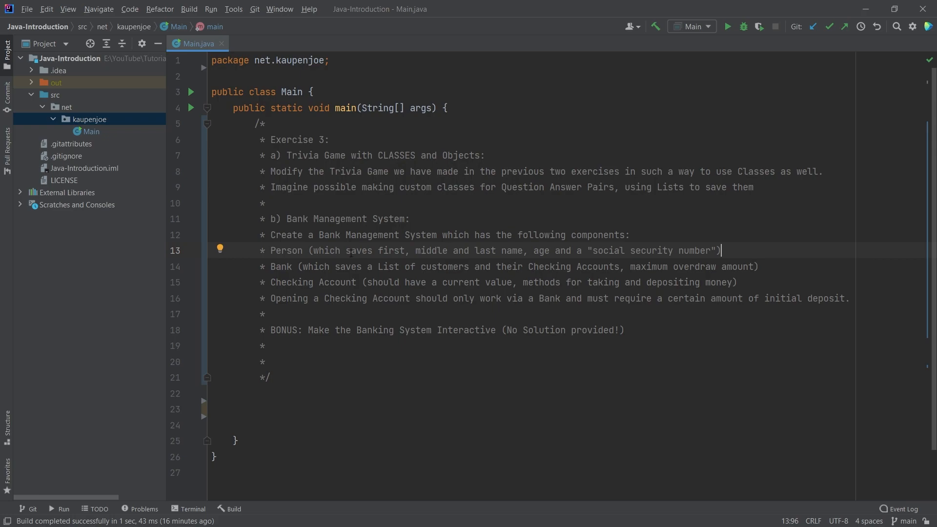
left_click(540, 250)
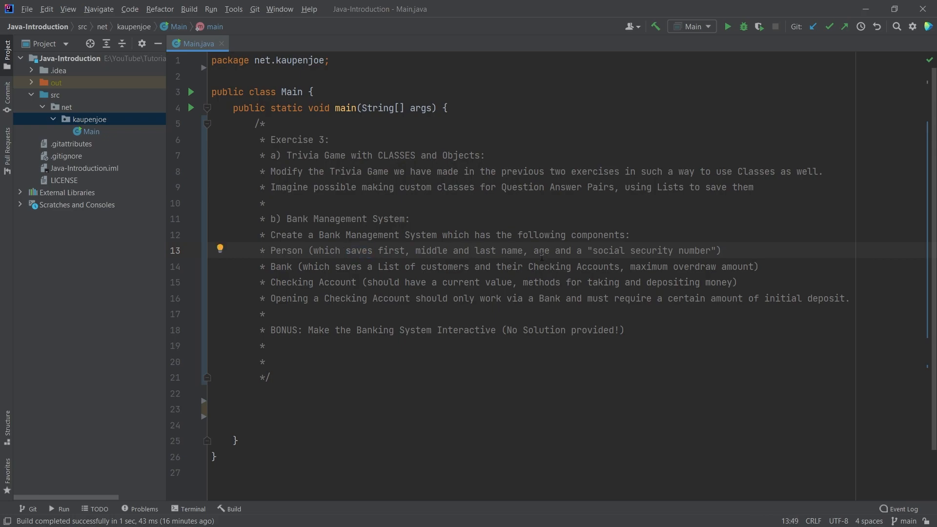
left_click(723, 250)
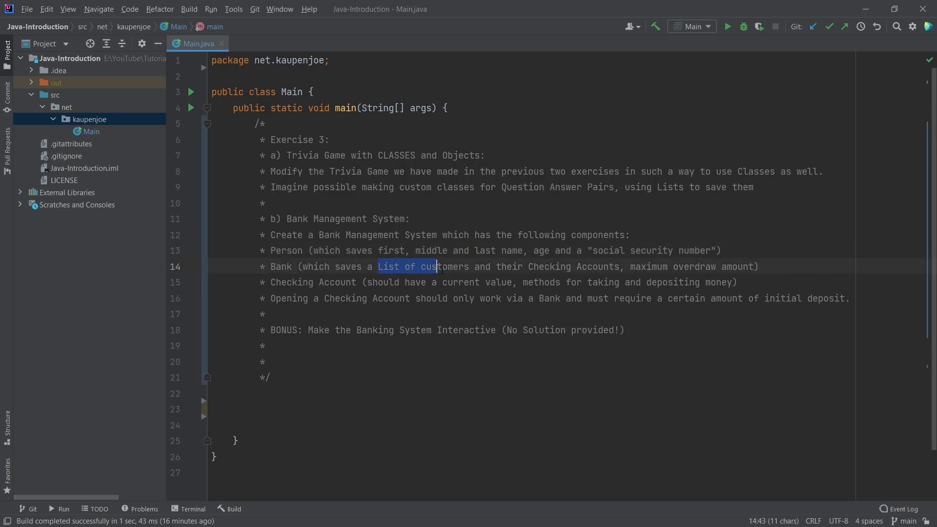
left_click(761, 267)
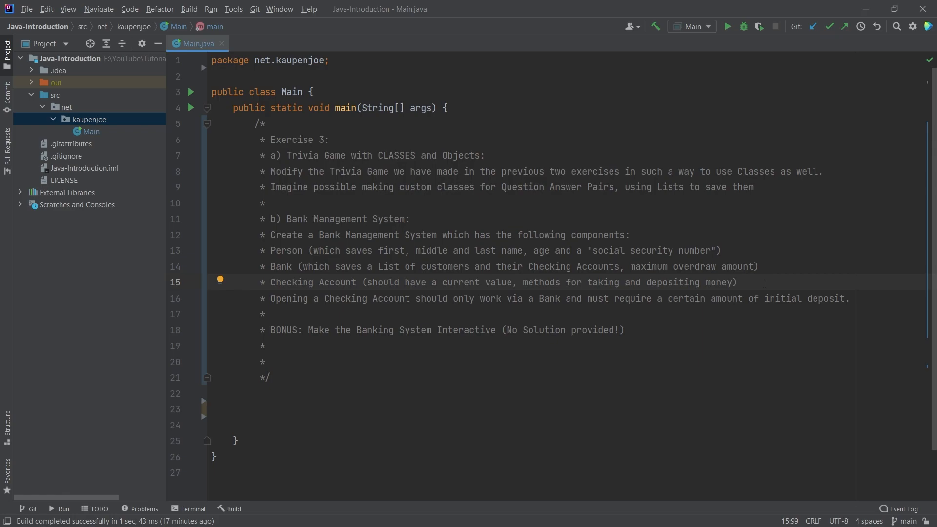
Step: Highlight the 'Opening a Checking Account' and BONUS lines of the task
left_click(737, 282)
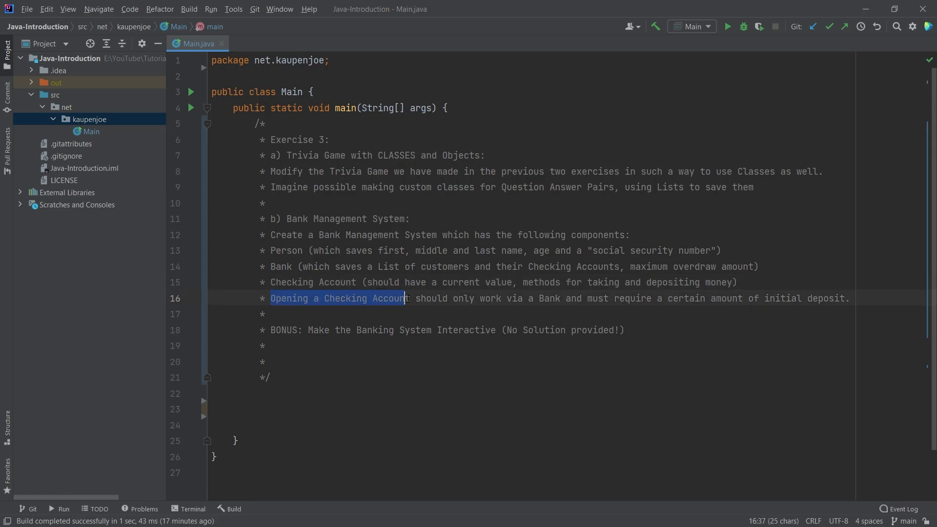
double_click(548, 298)
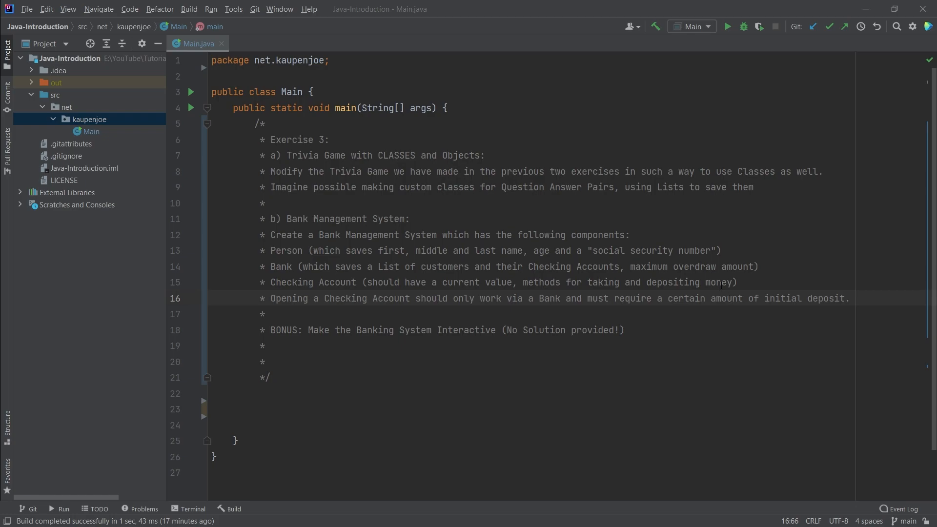
mouse_move(500, 292)
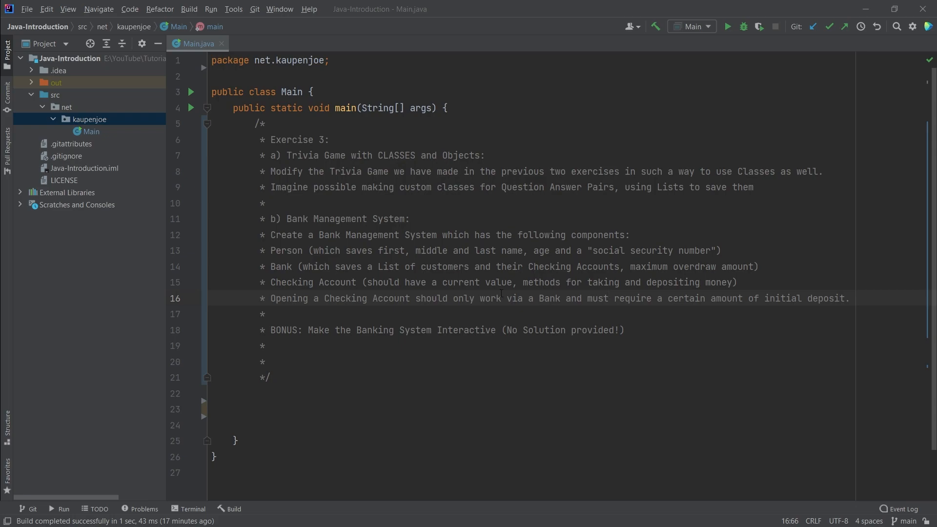
double_click(547, 299)
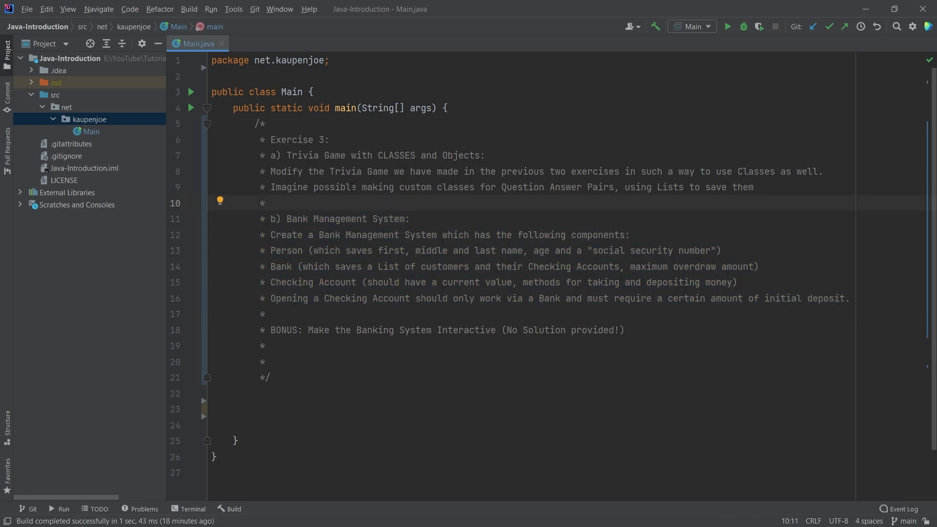
left_click(269, 330)
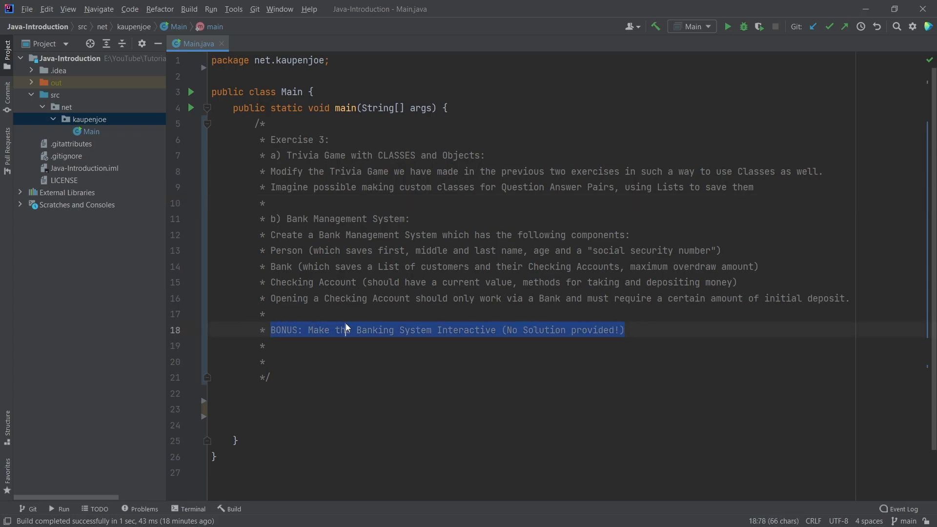
left_click(626, 330)
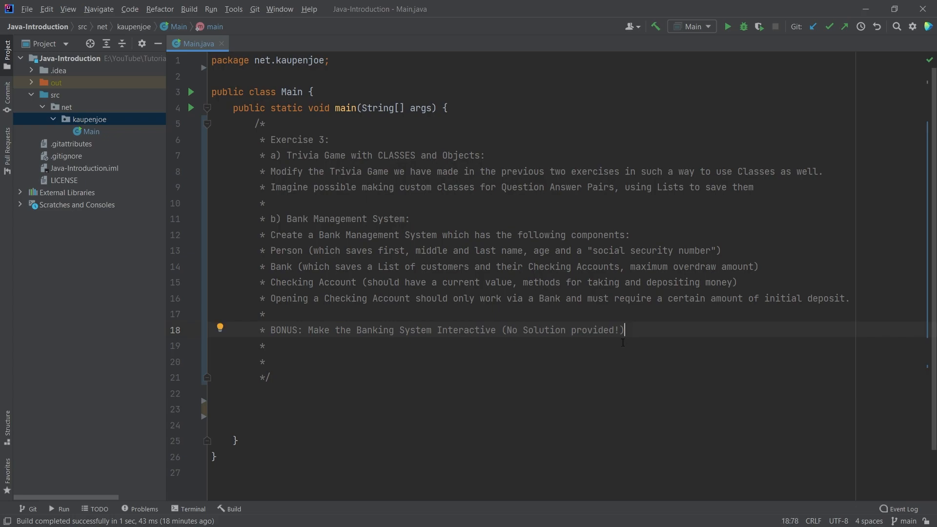
mouse_move(578, 344)
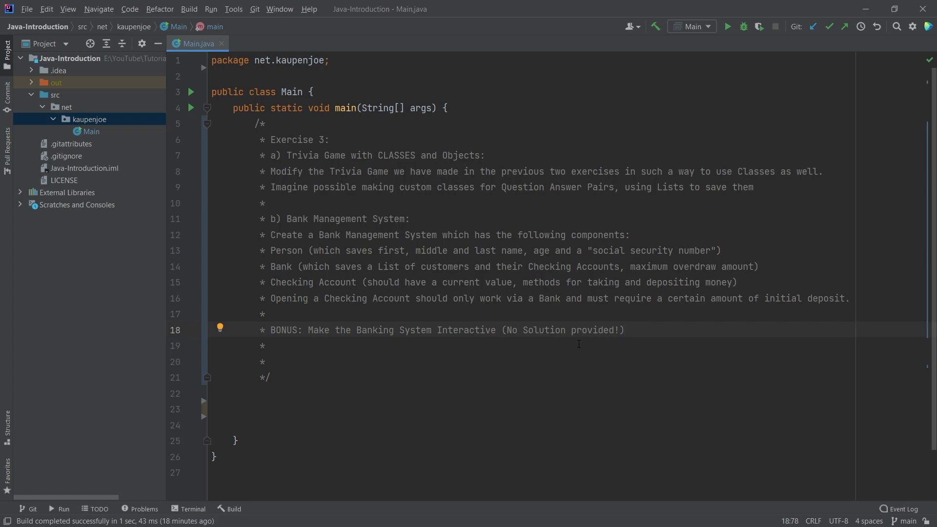
left_click(624, 330)
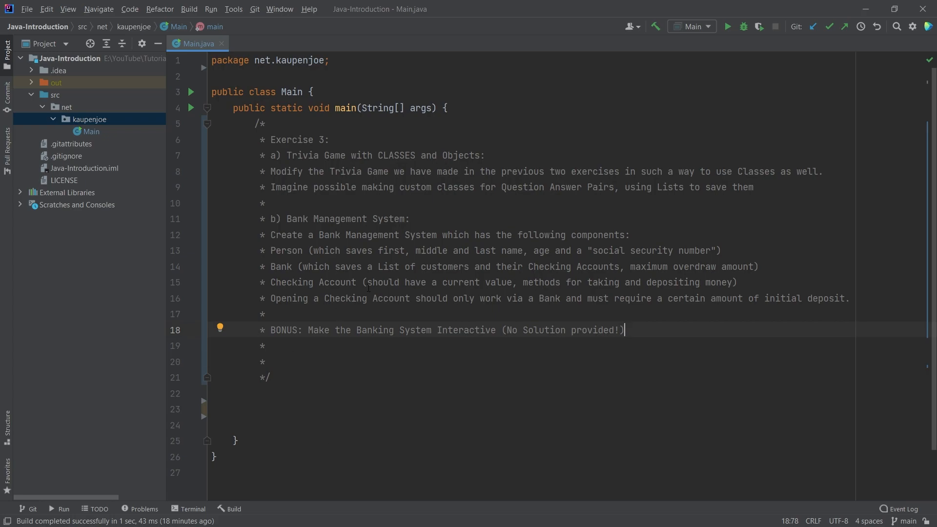
left_click(450, 377)
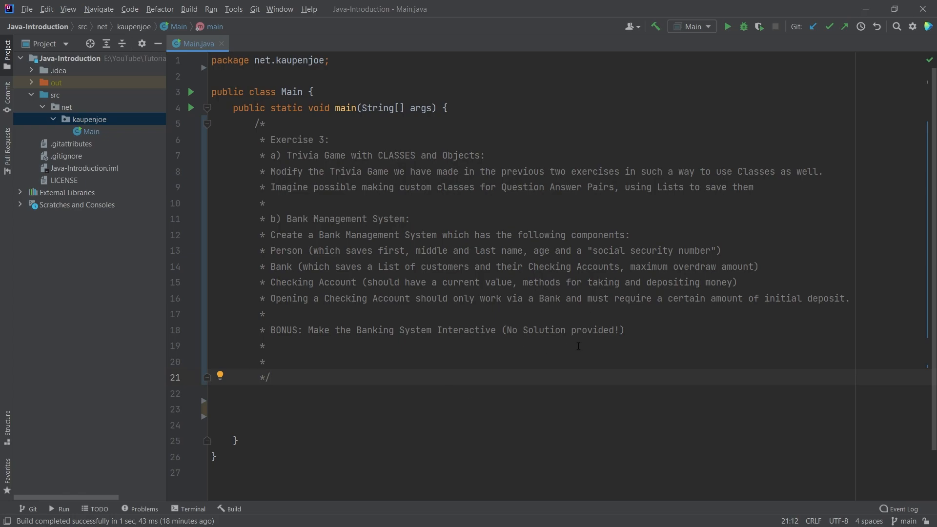
Step: Mark the 'No Solution provided' note in the exercise comment
left_click(267, 346)
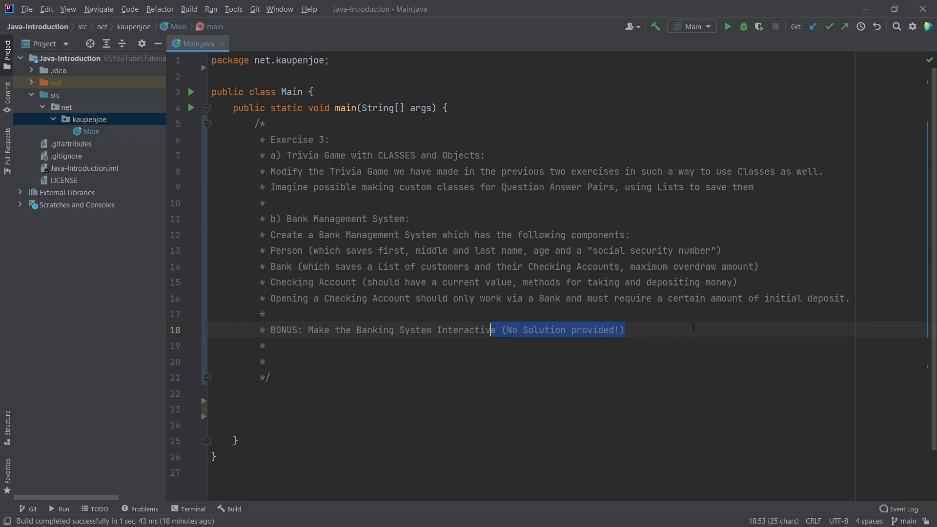
left_click(693, 329)
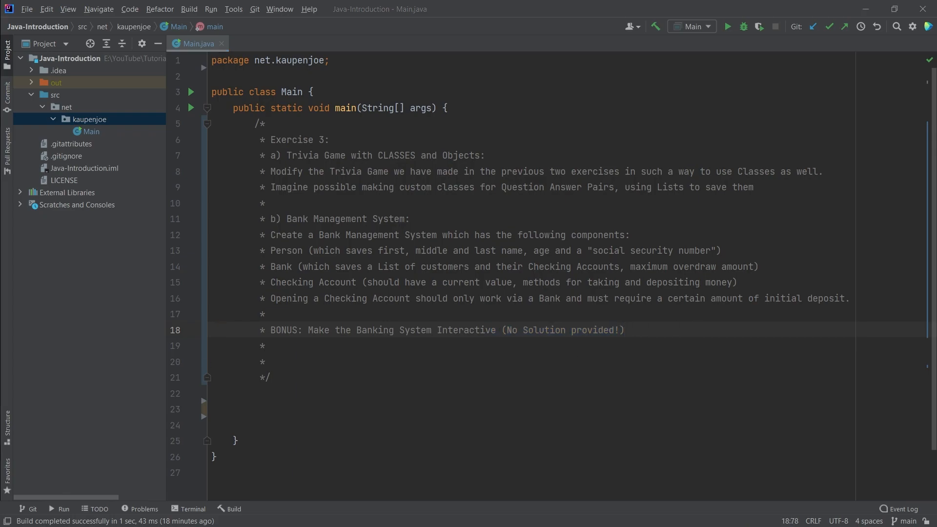
left_click(264, 203)
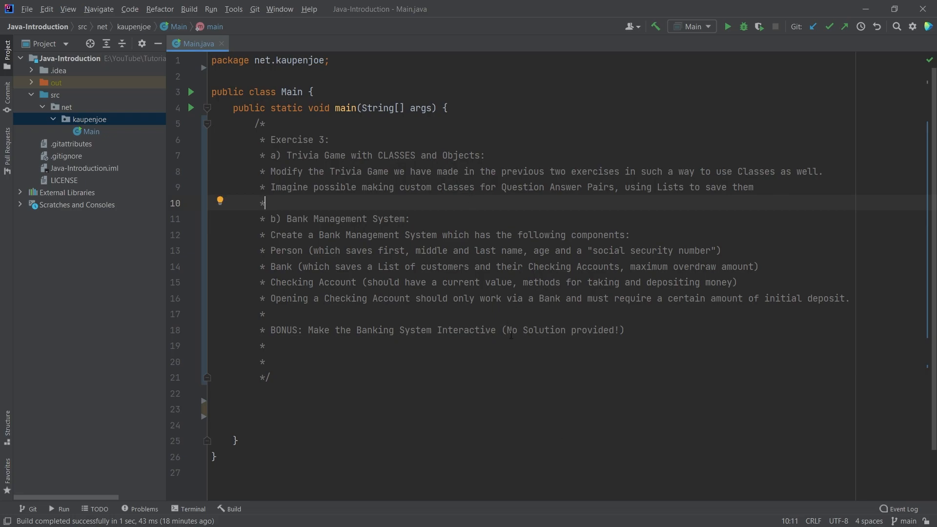
left_click(625, 330)
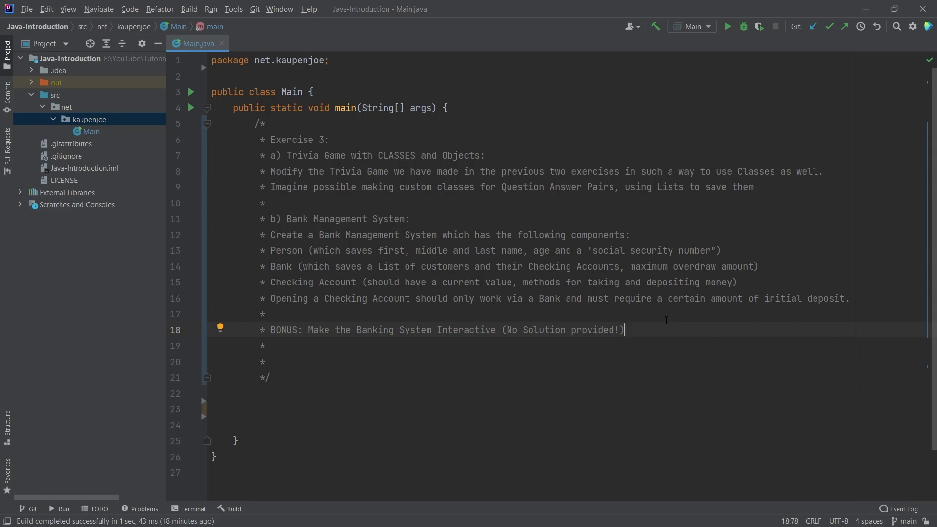
left_click(330, 362)
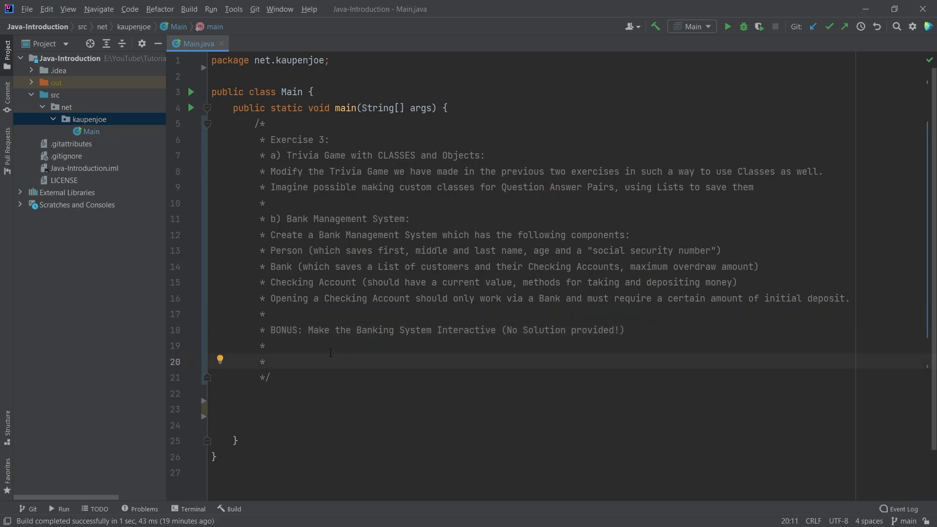
left_click(264, 362)
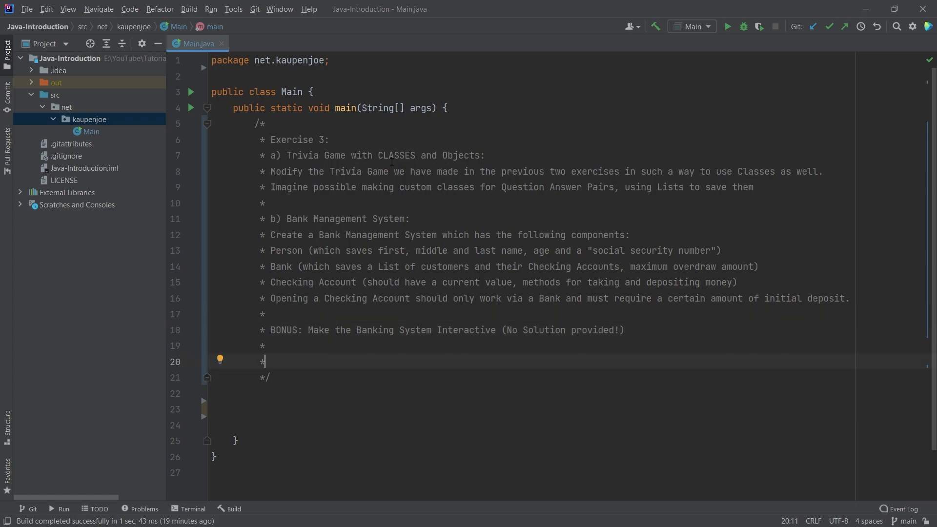
Step: Fill the main method with the TriviaGame creation and select the game.startGame() call
left_click(254, 409)
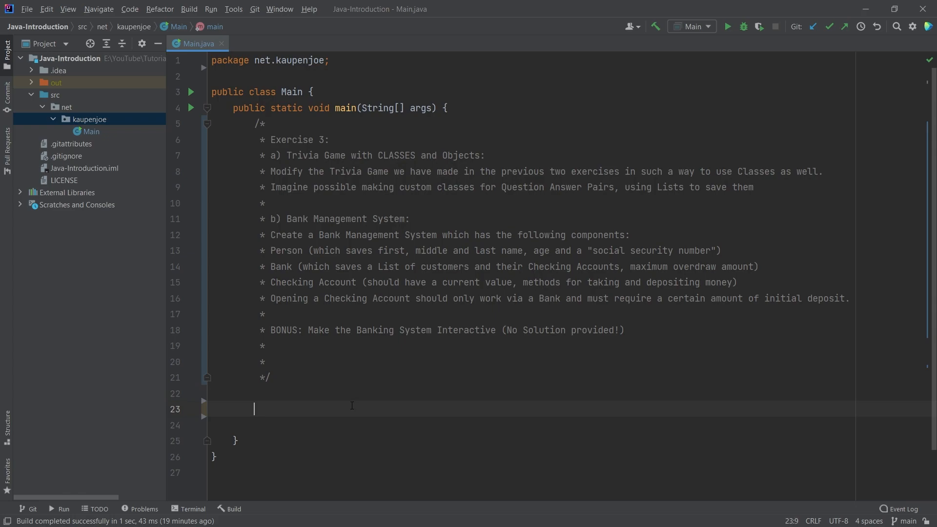
mouse_move(373, 372)
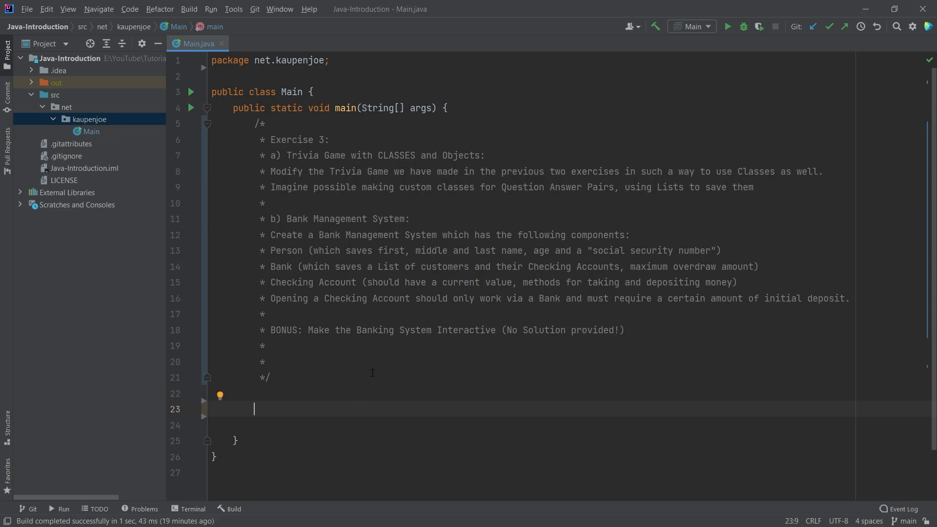
mouse_move(364, 362)
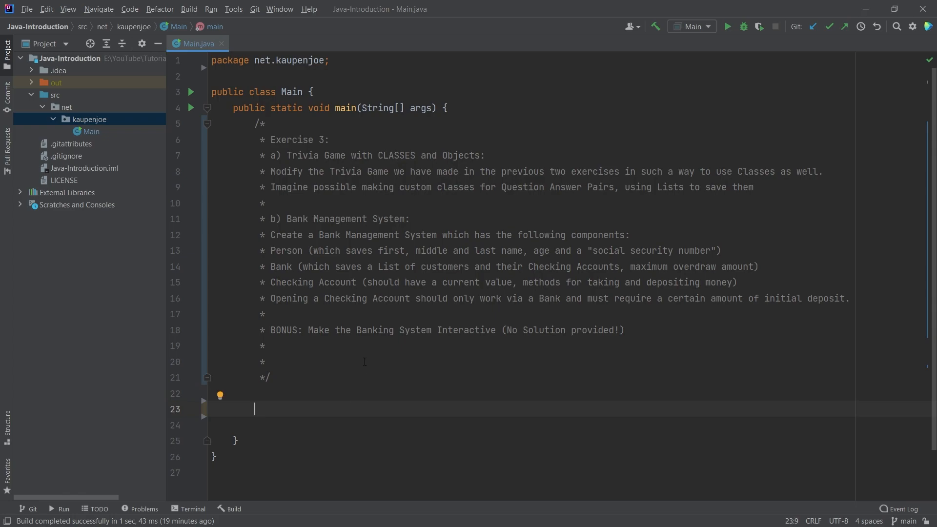
left_click(753, 187)
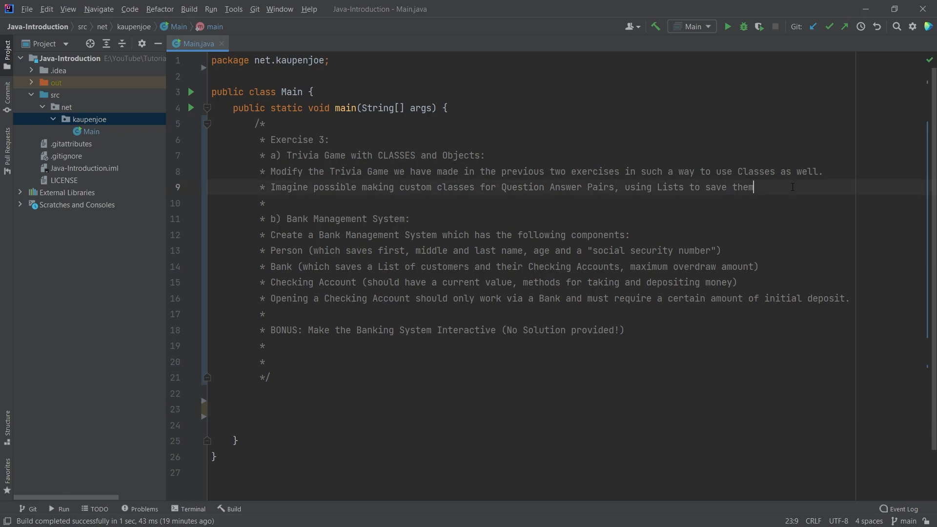
left_click(269, 203)
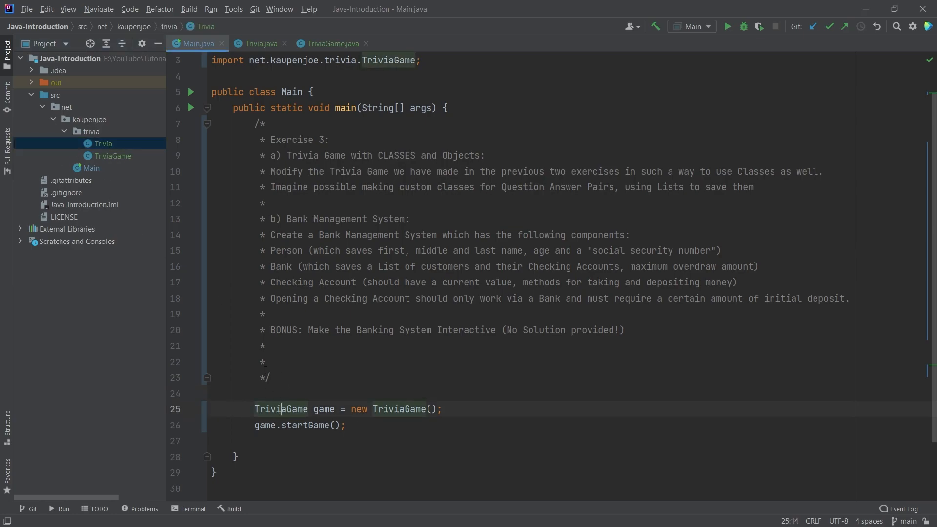
left_click(441, 409)
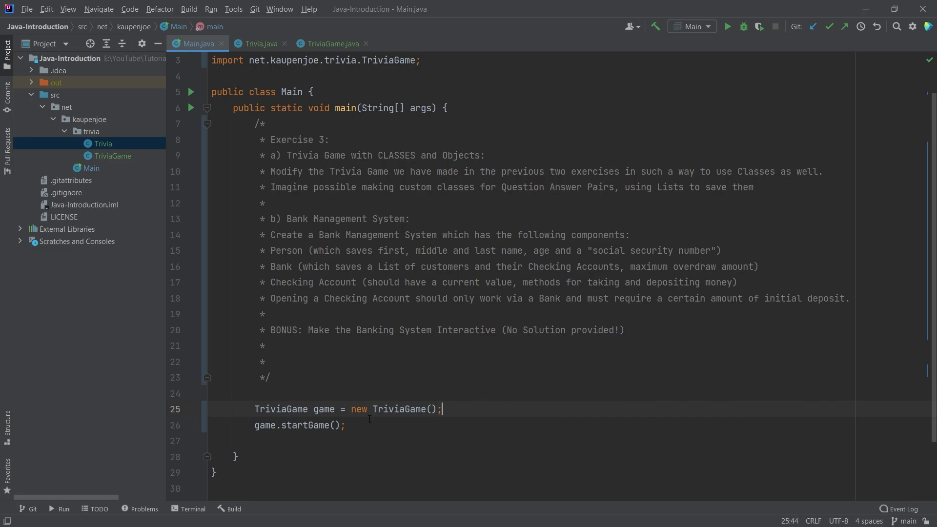
left_click(345, 425)
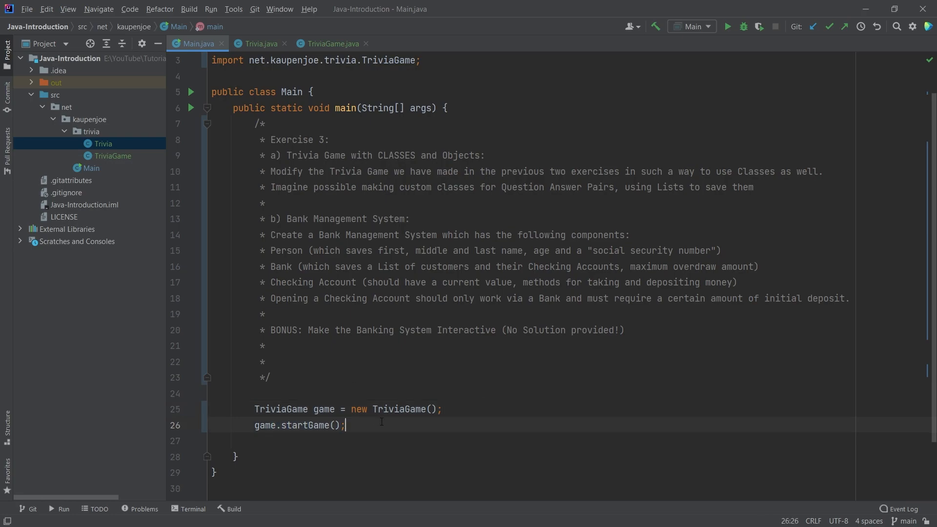
triple_click(298, 425)
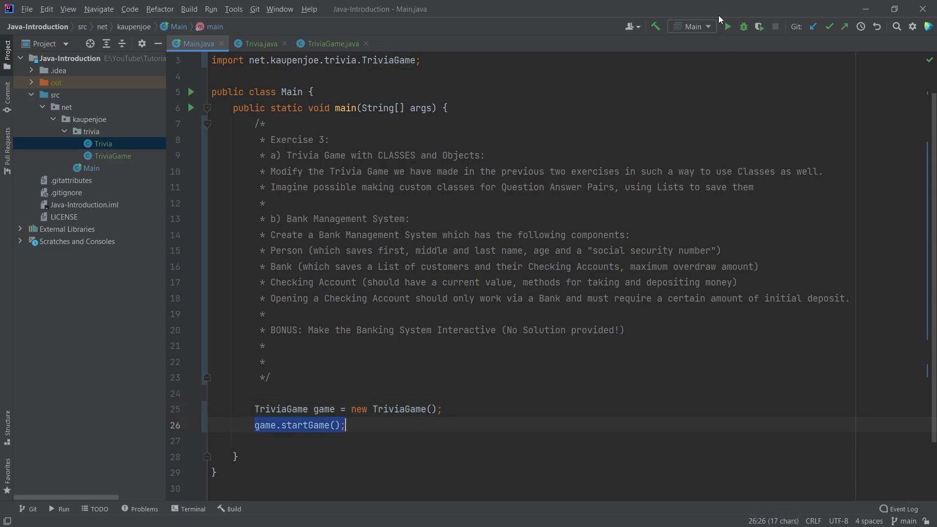
Step: Run Main and answer the trivia questions with 'Squirrels' and 'Vatican City'
left_click(727, 27)
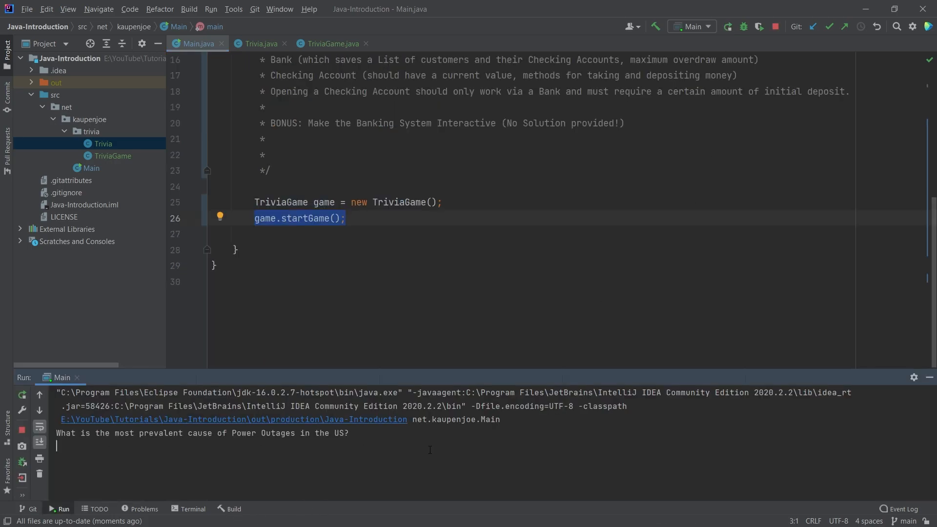
mouse_move(453, 457)
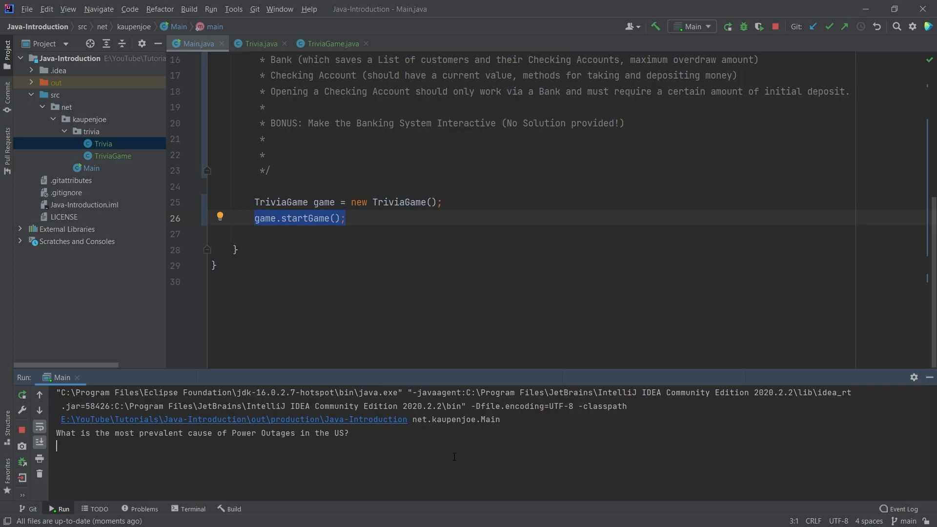
type("Squir")
type("Fe")
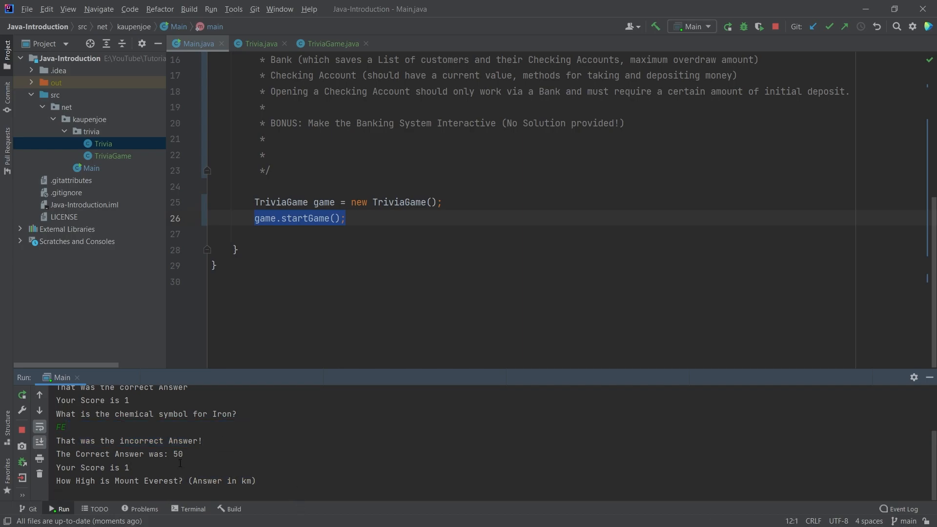
double_click(178, 454)
type("8848")
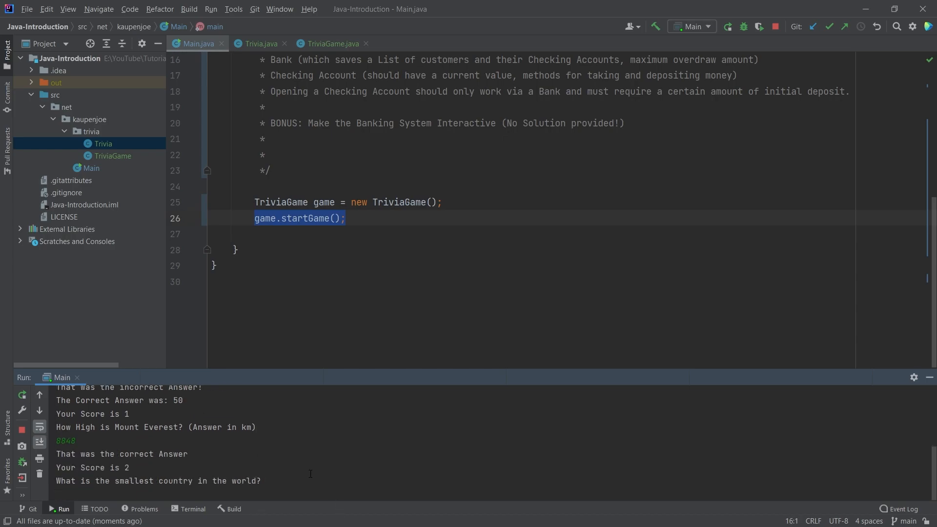
type("Vatican City")
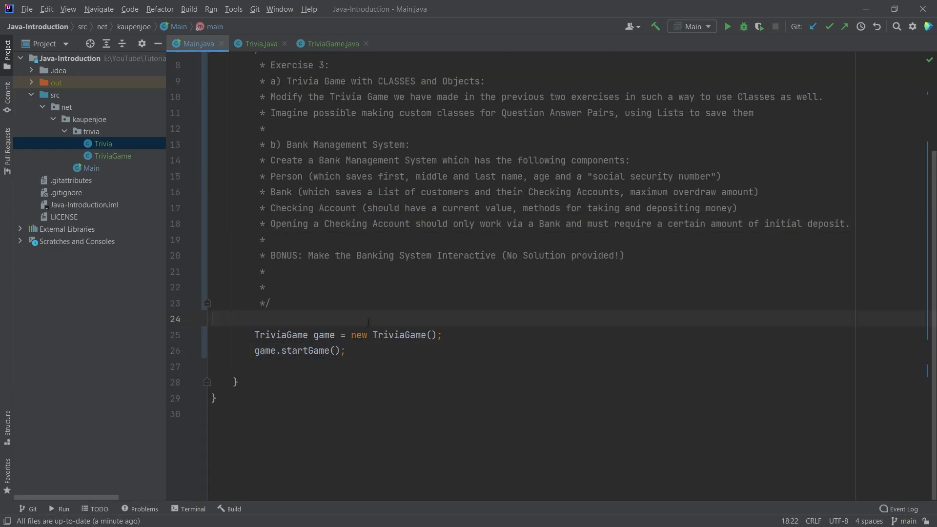
Step: Open Trivia.java and inspect isCorrectAnswer's lowercase comparison of the input
left_click(260, 44)
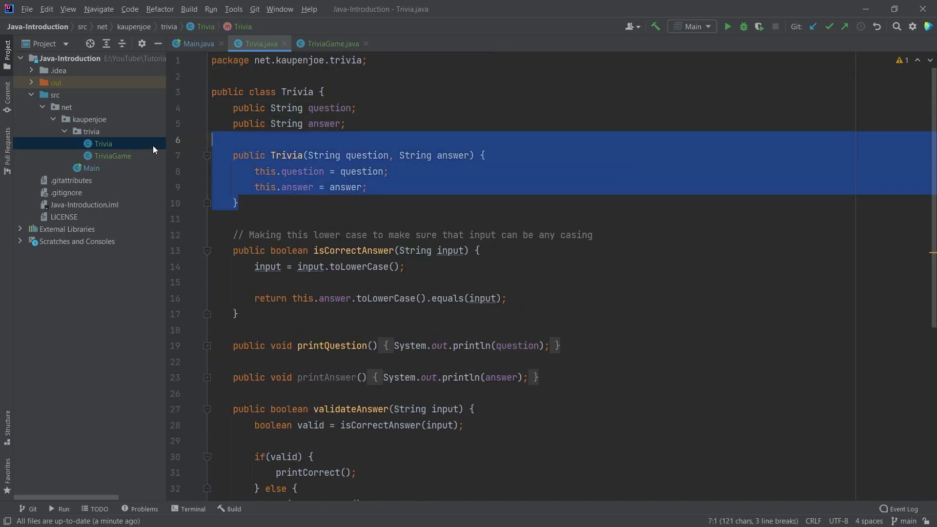
left_click(276, 251)
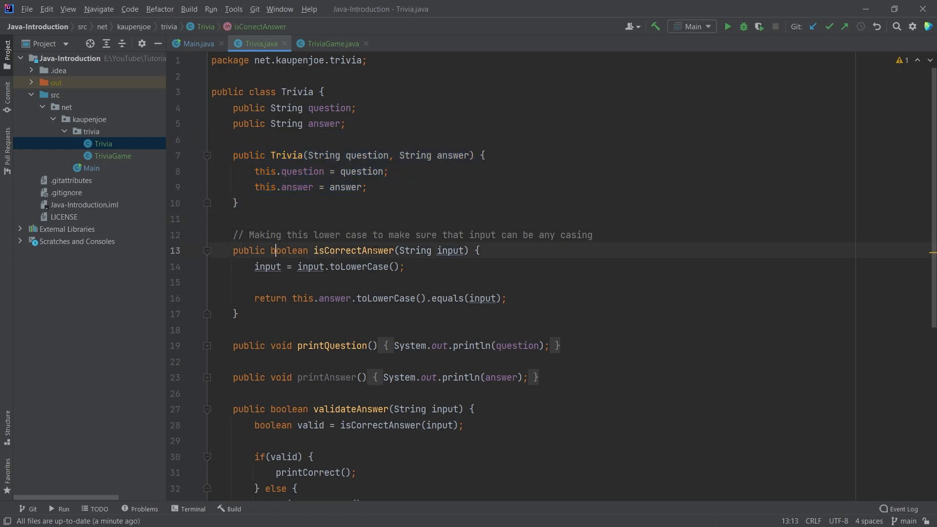
left_click(358, 250)
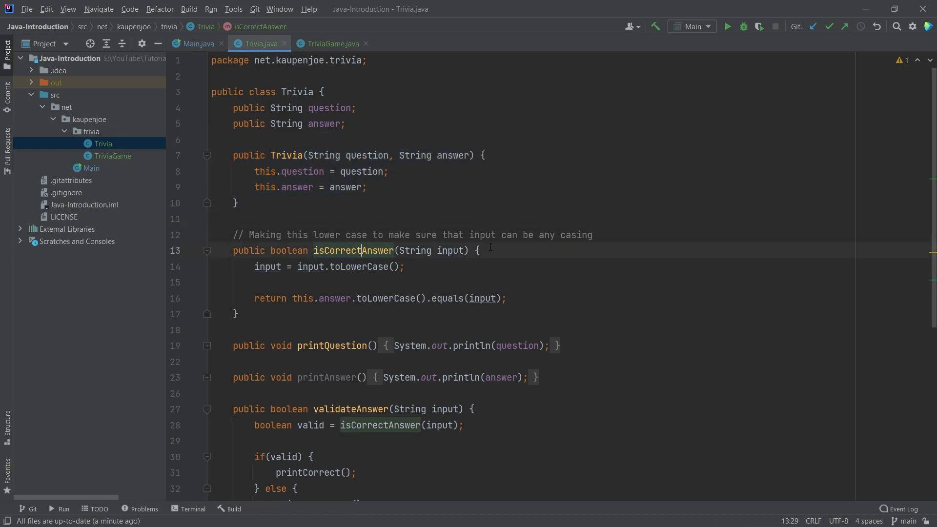
left_click(451, 250)
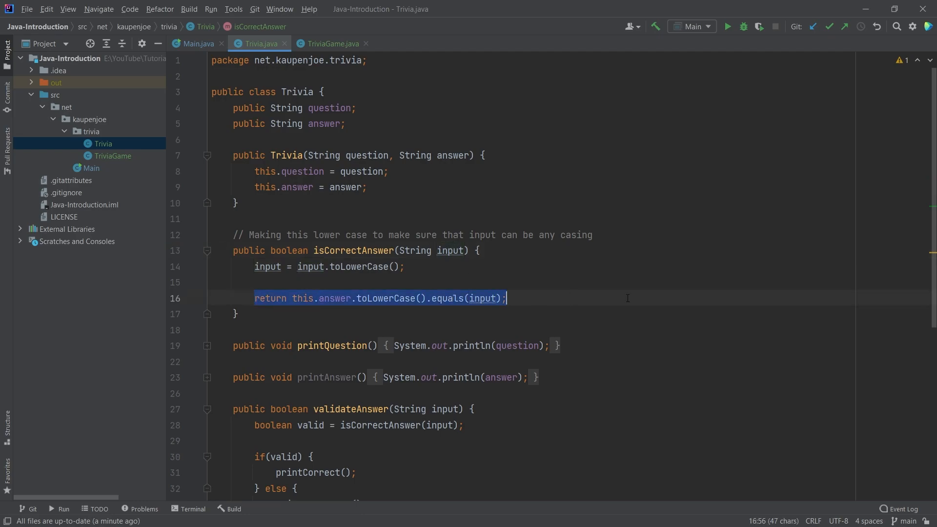
left_click(453, 250)
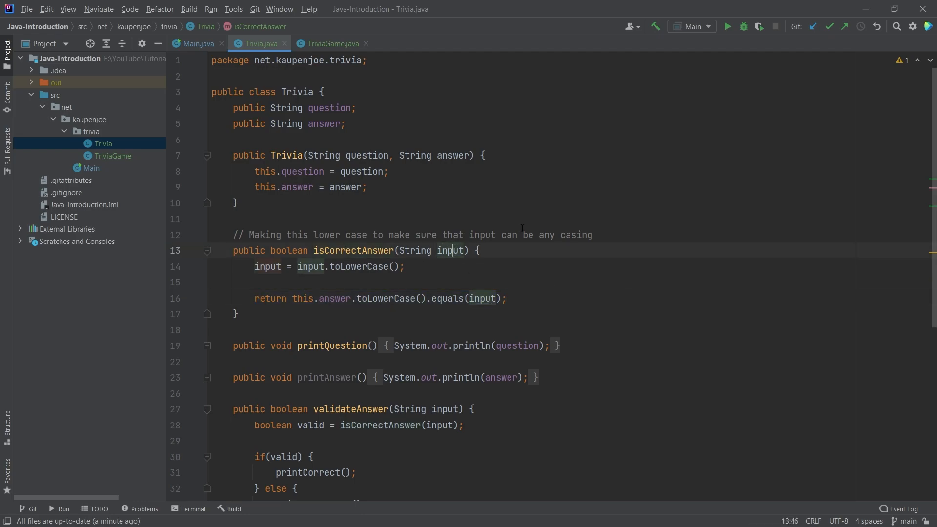
scroll("down", 3)
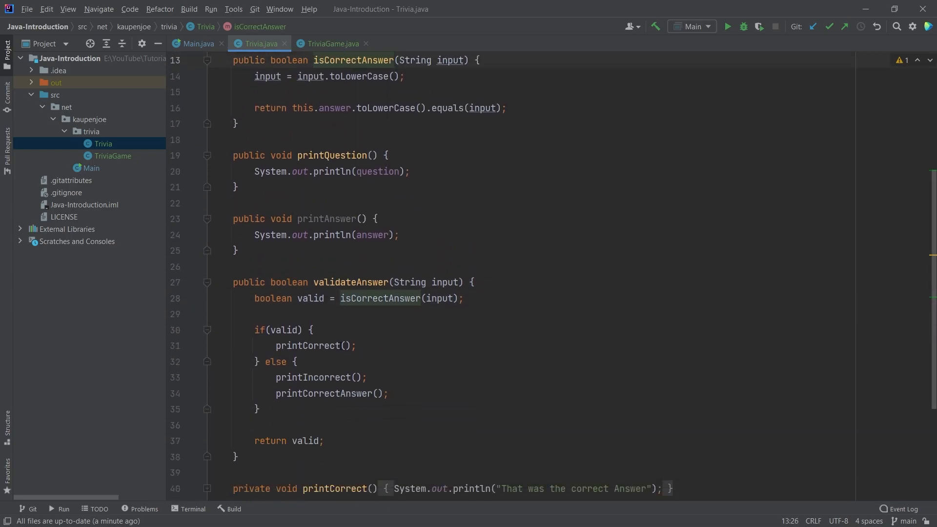
Step: Review validateAnswer and its printCorrect call, then scroll back to the top
left_click(326, 346)
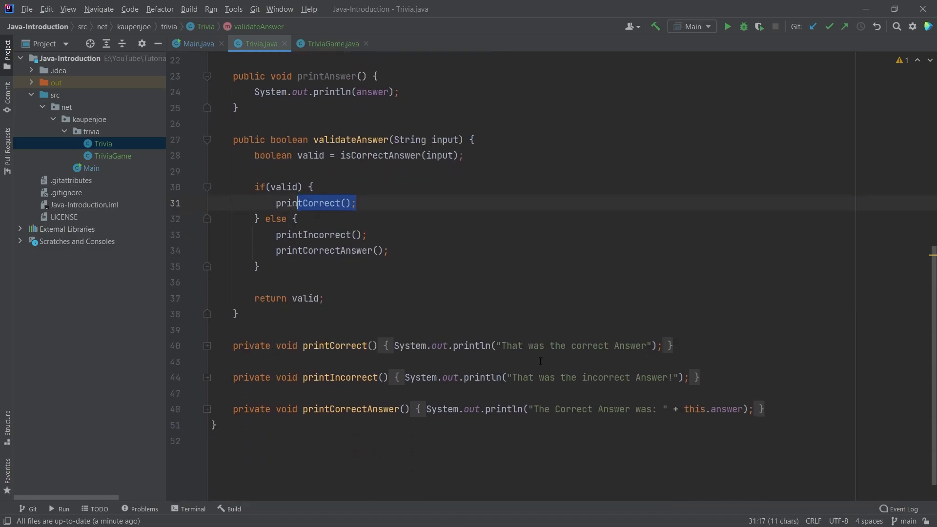
left_click(322, 251)
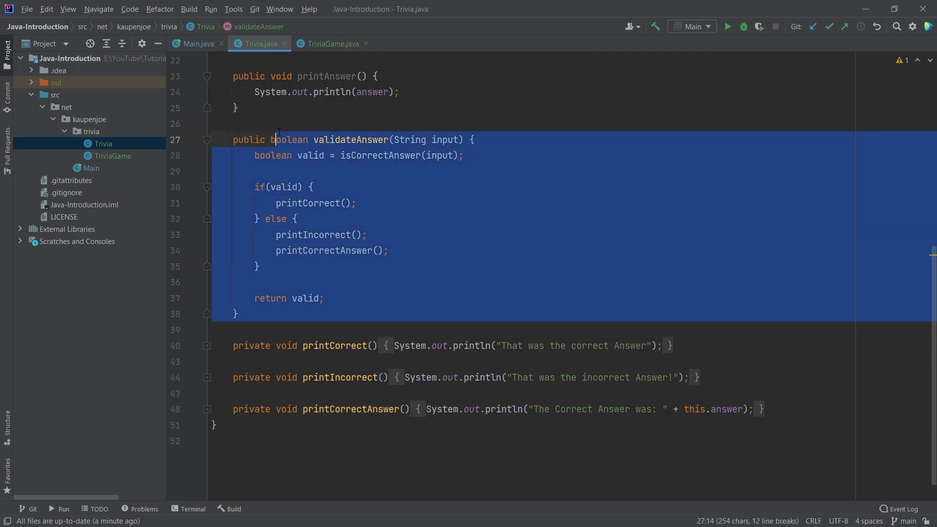
scroll("up", 3)
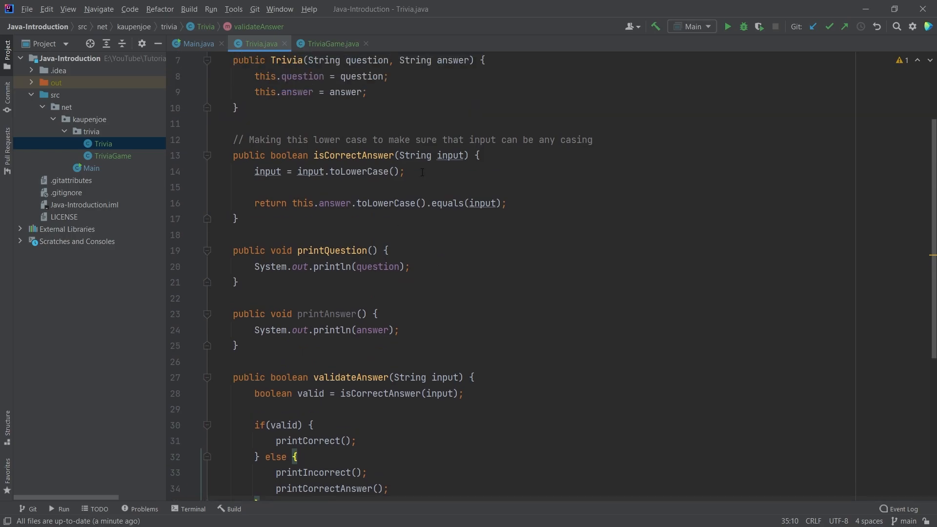
left_click_drag(237, 139, 237, 219)
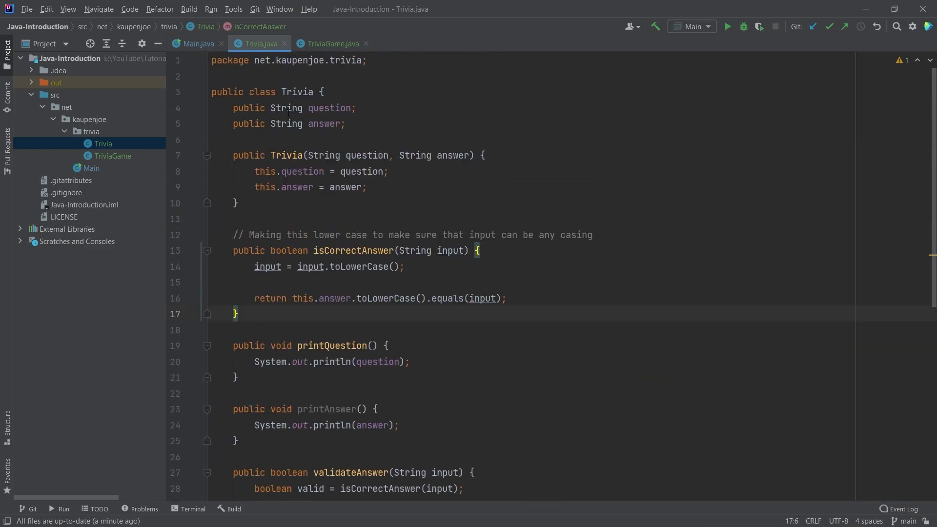
left_click(333, 43)
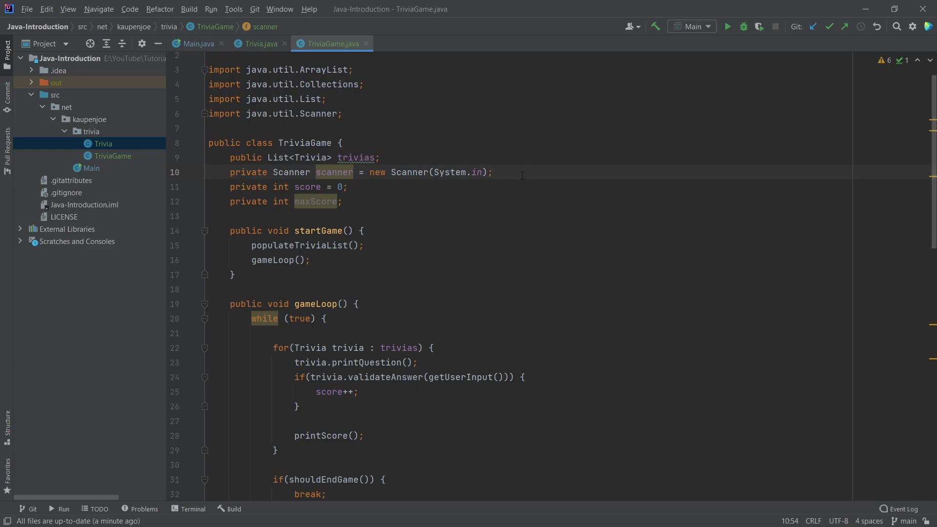
Step: Inspect TriviaGame's score, maxScore and trivias list field declarations
left_click(305, 186)
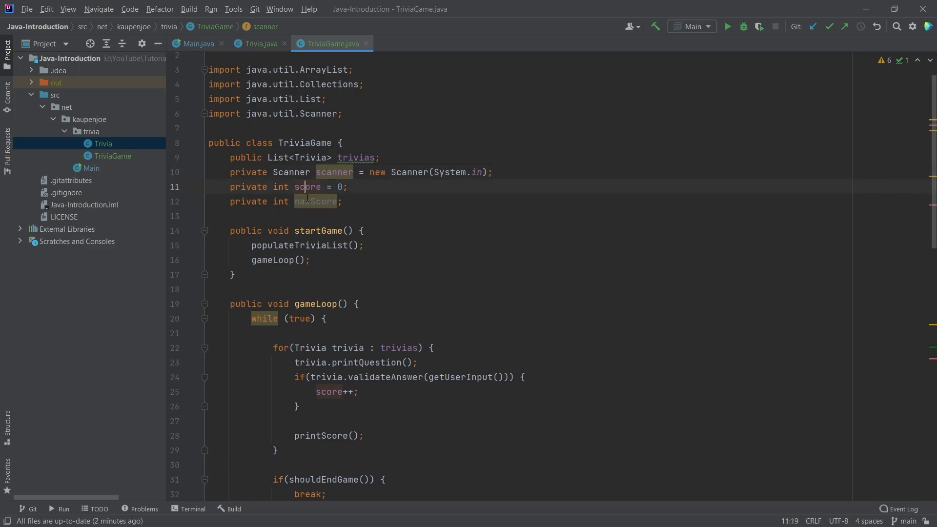
left_click(209, 216)
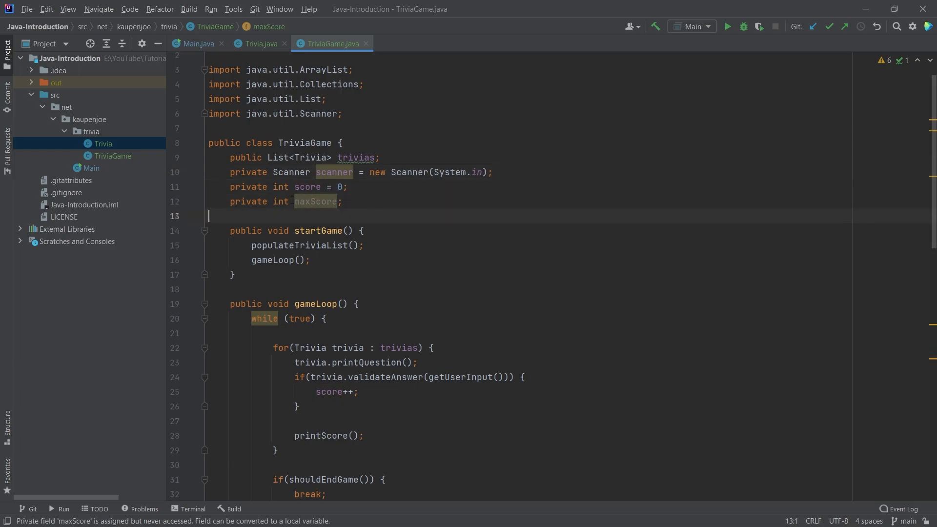
left_click(341, 201)
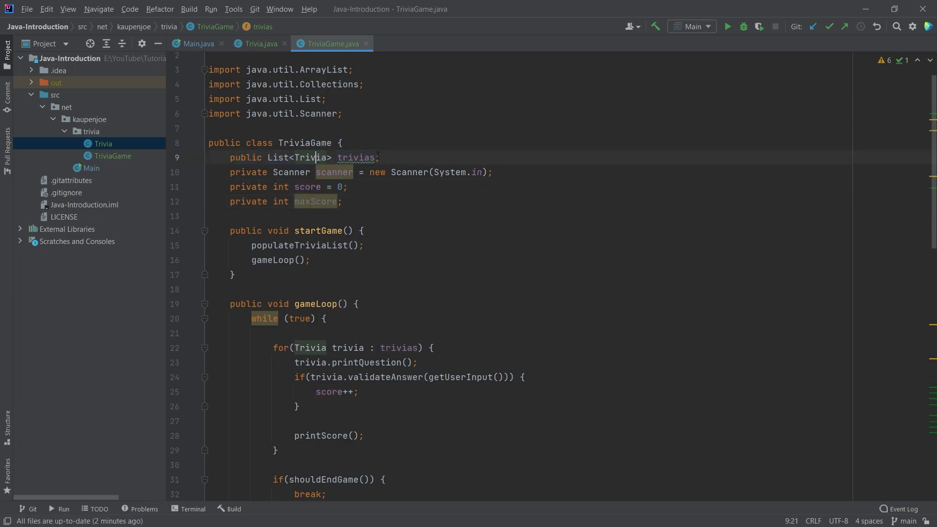
left_click(411, 157)
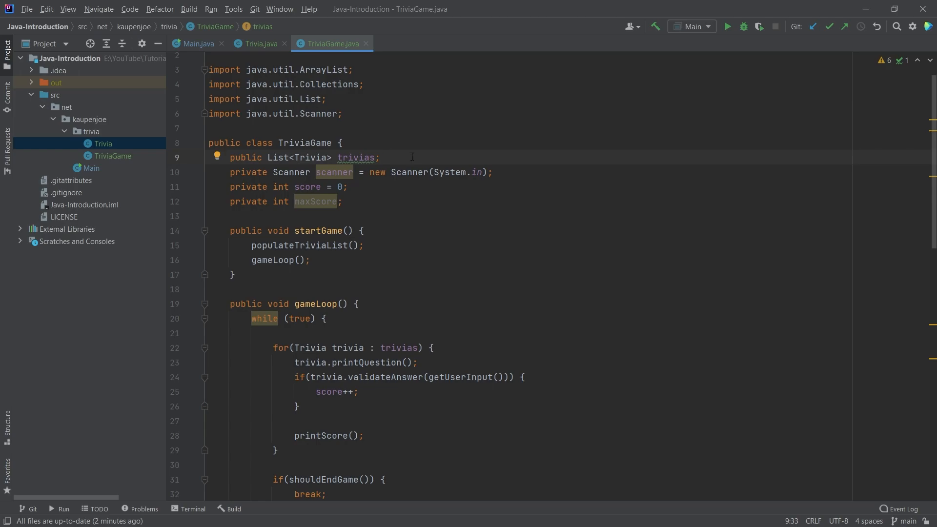
left_click(278, 245)
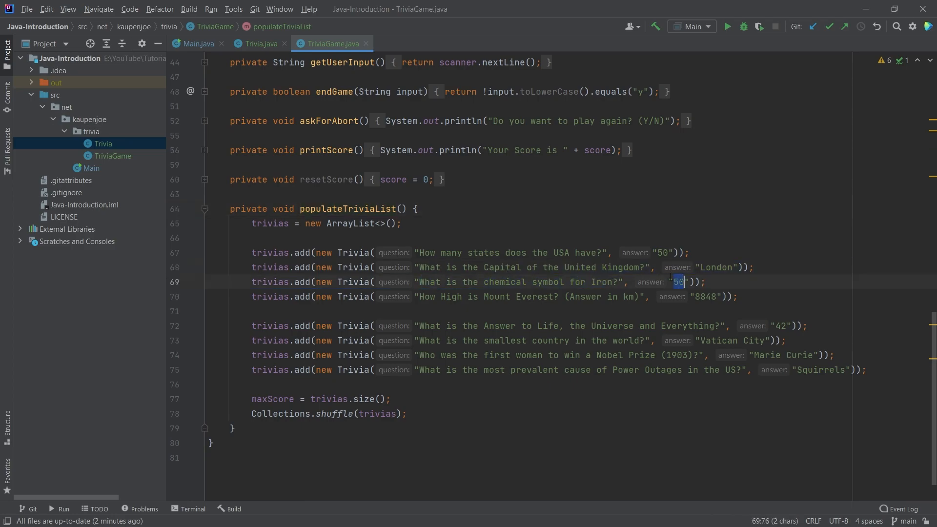
type("Fe")
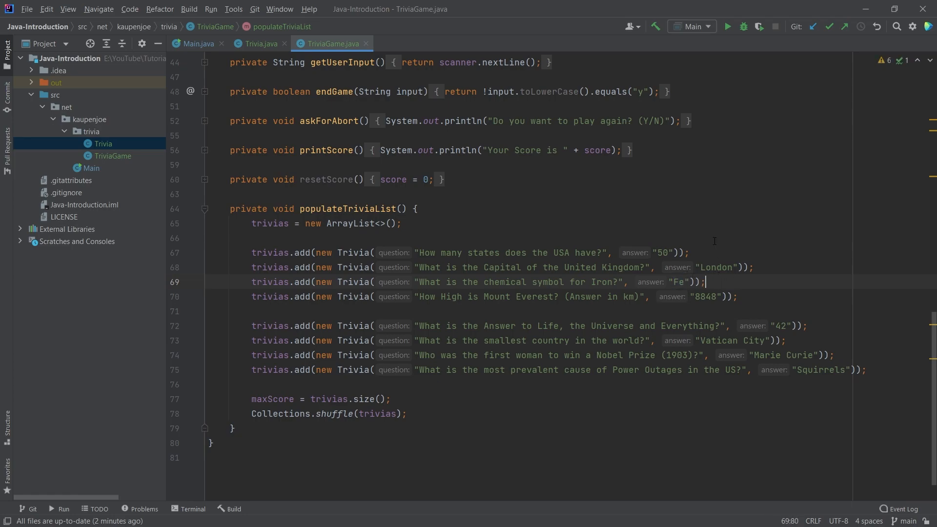
left_click(323, 208)
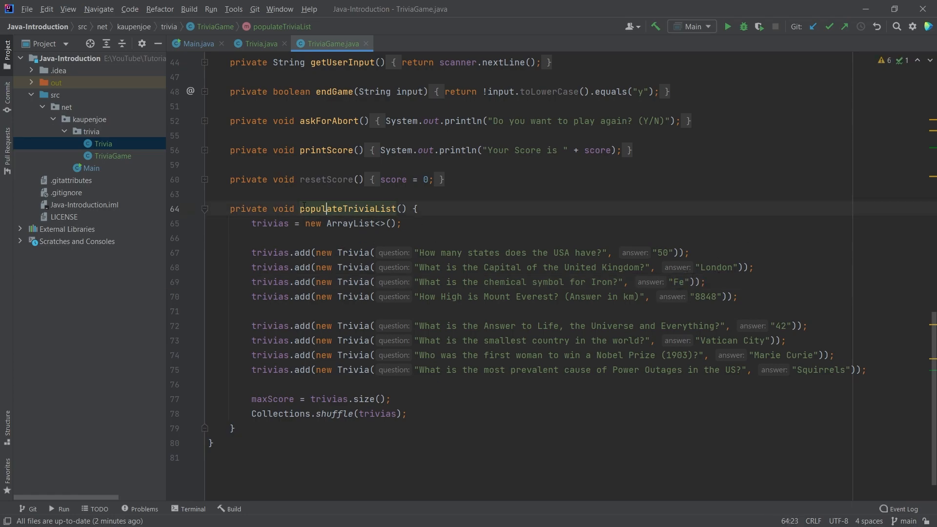
left_click(260, 253)
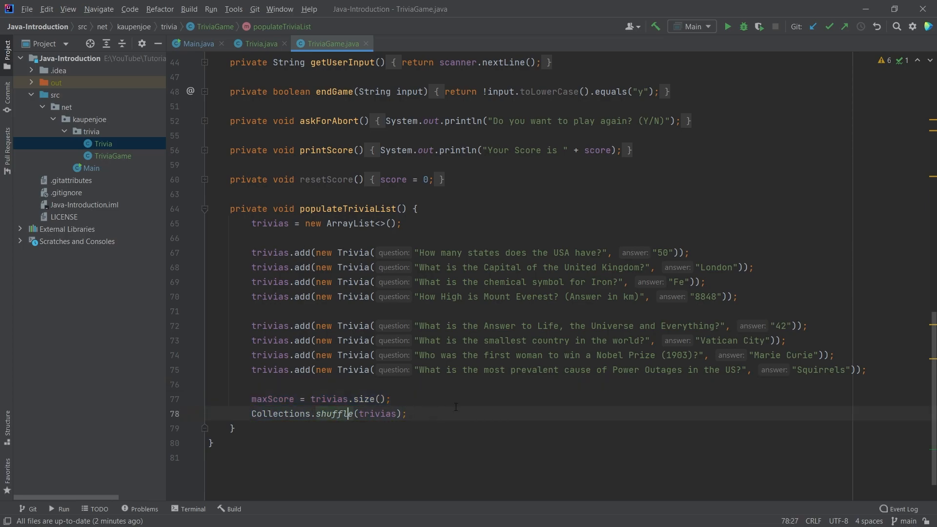
left_click(408, 413)
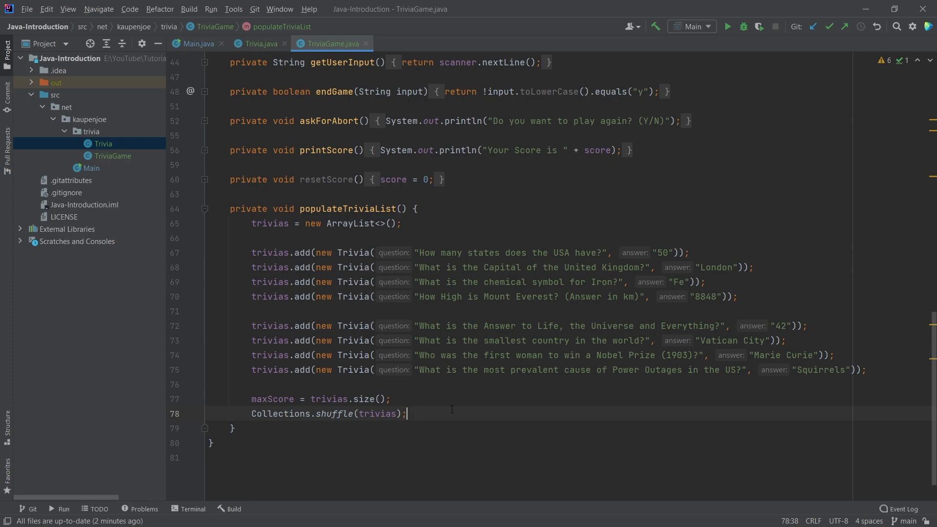
left_click(234, 427)
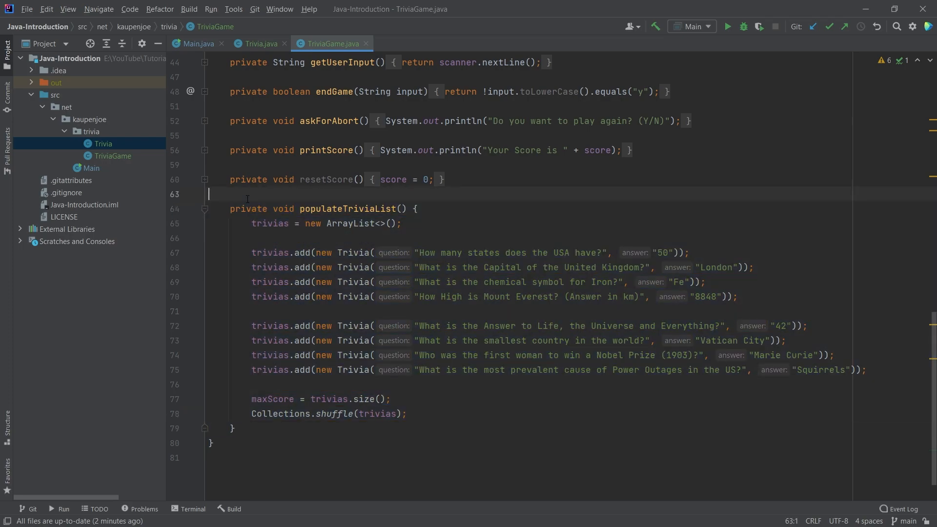
mouse_move(448, 420)
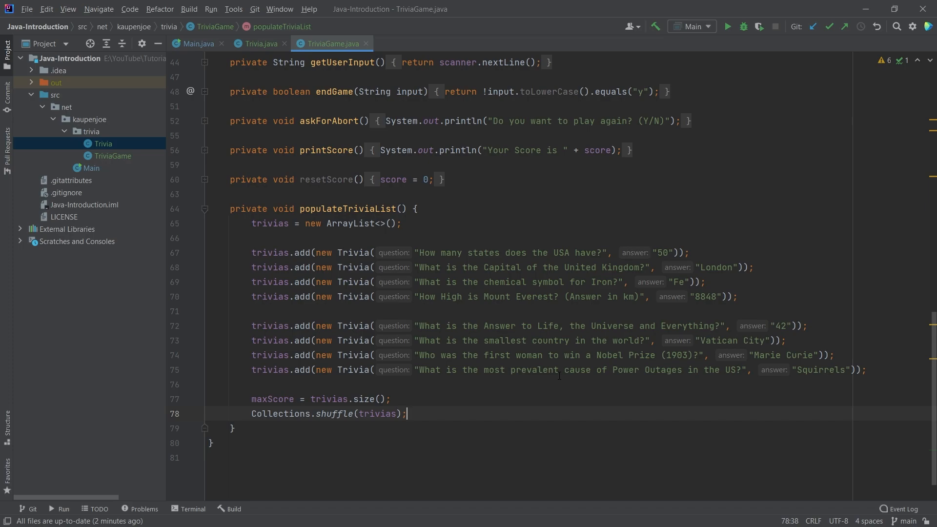
mouse_move(493, 393)
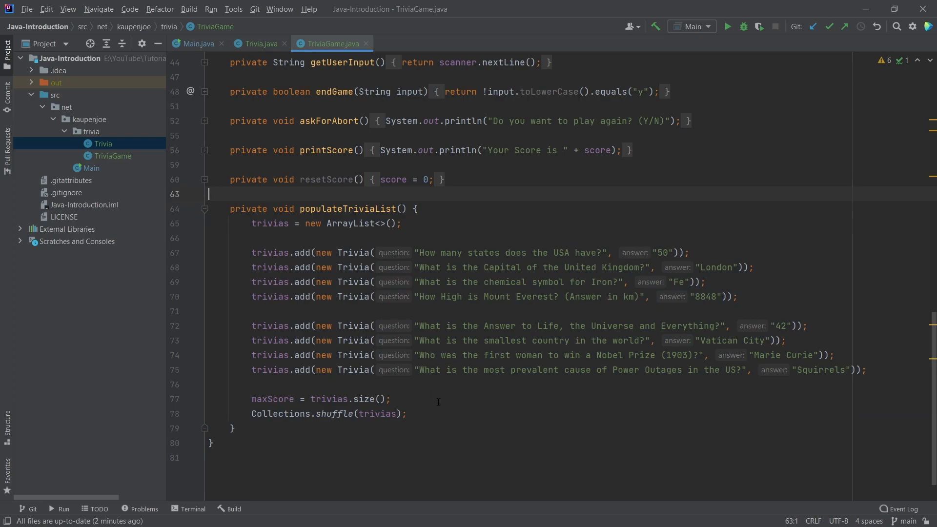
scroll("up", 3)
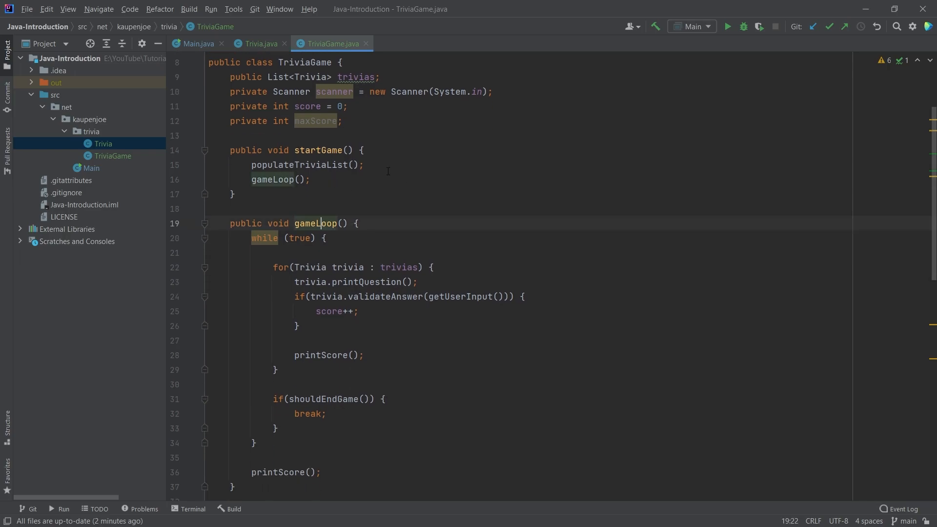
Step: Walk through gameLoop's printQuestion call and answer-checking block in TriviaGame.java
scroll("down", 3)
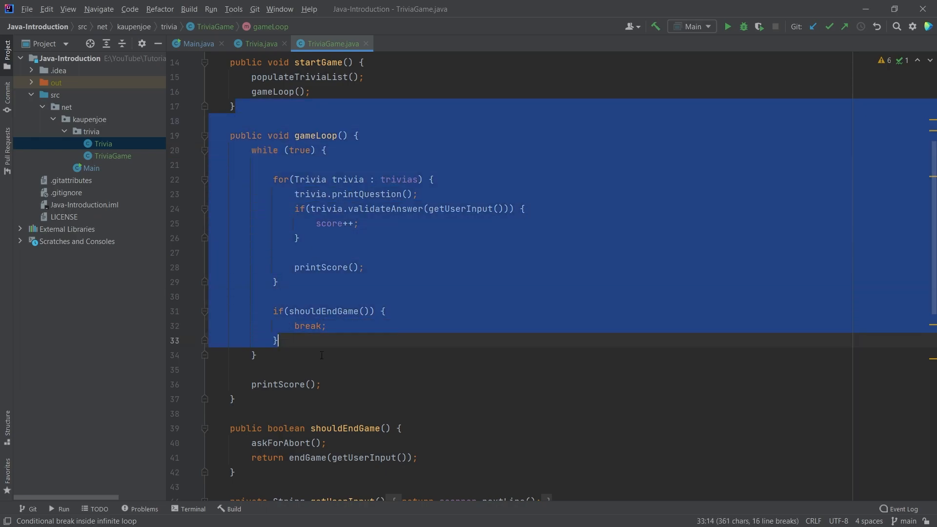
left_click(234, 399)
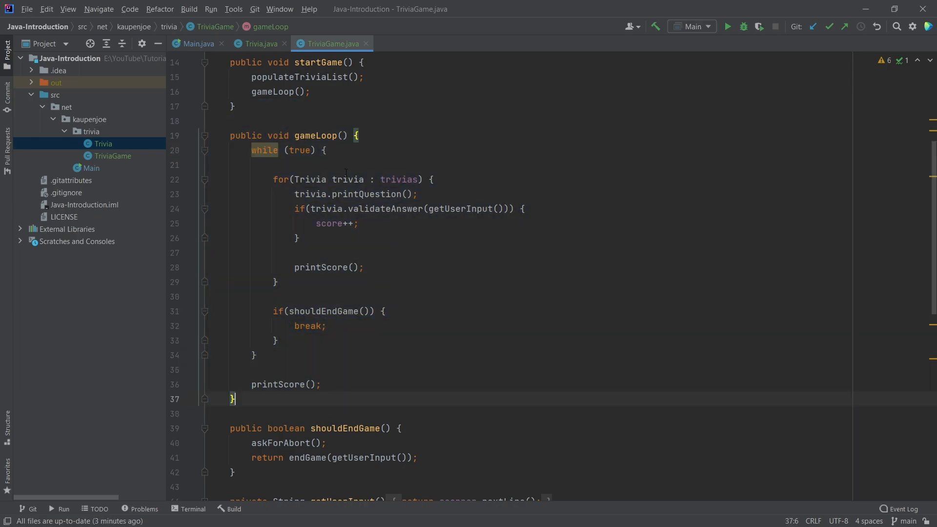
left_click(373, 193)
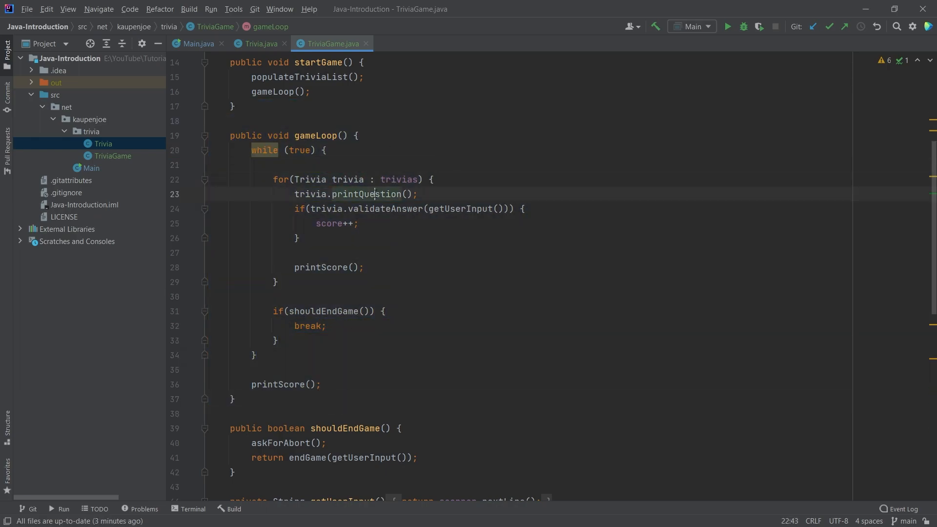
left_click(404, 208)
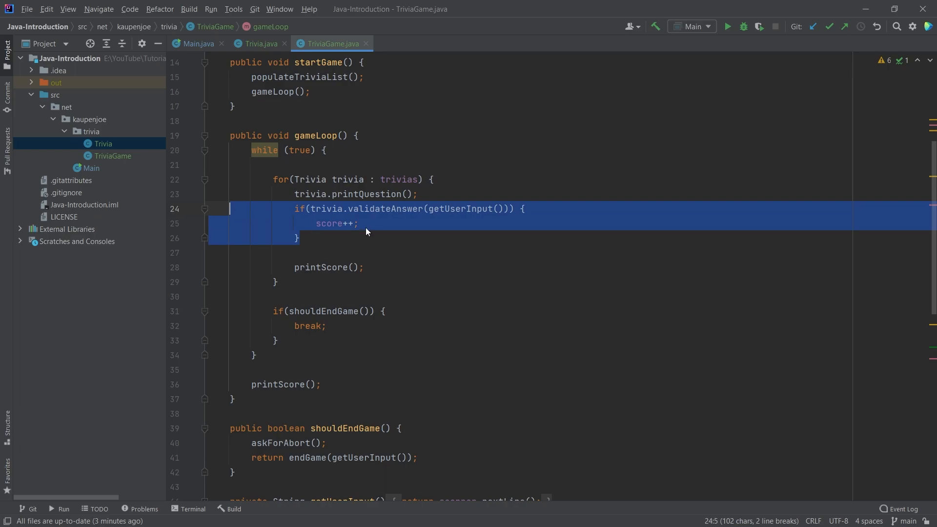
left_click(376, 267)
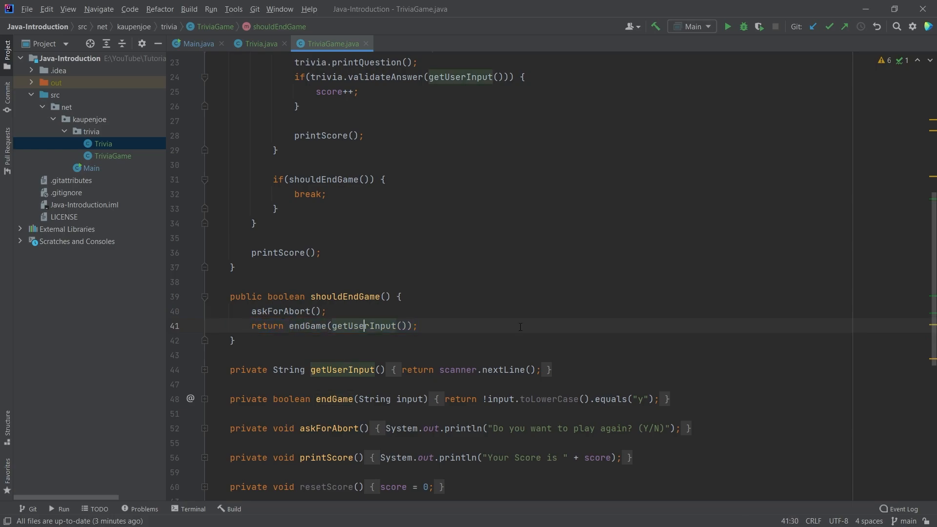
mouse_move(392, 239)
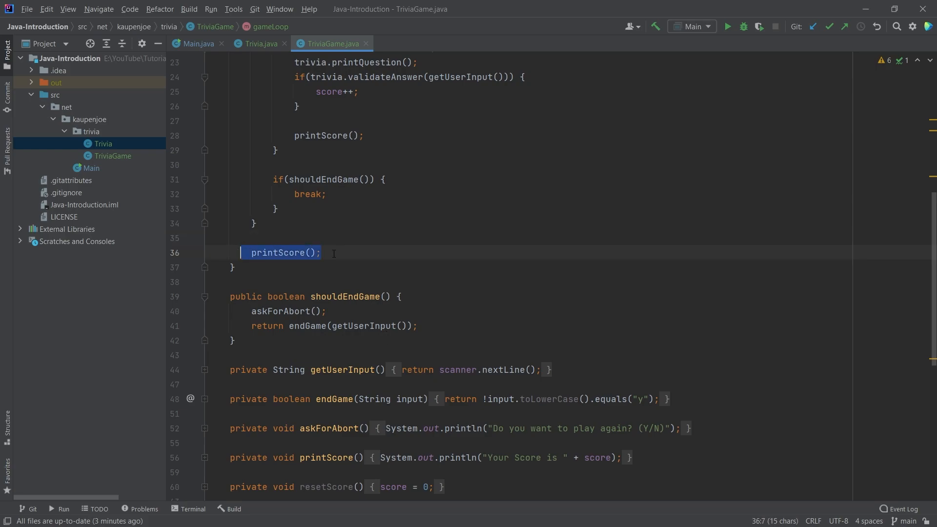
scroll("up", 3)
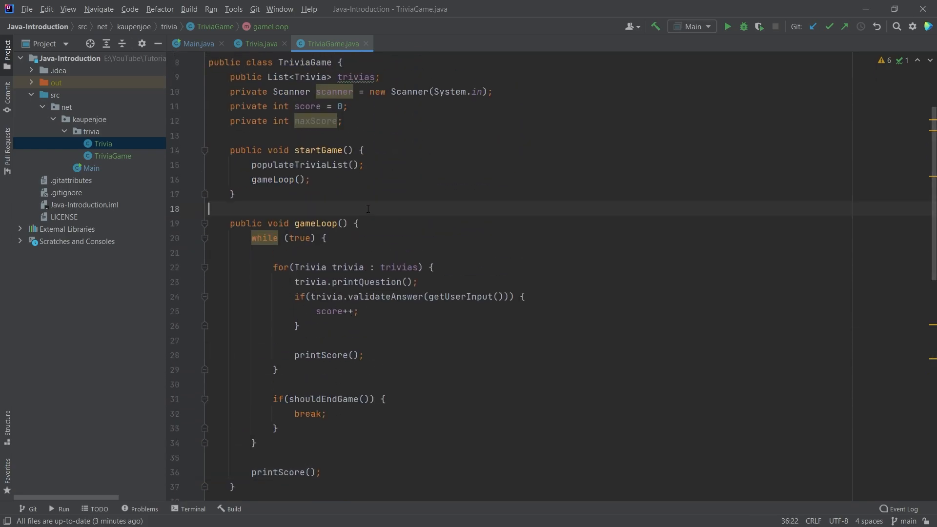
left_click(469, 208)
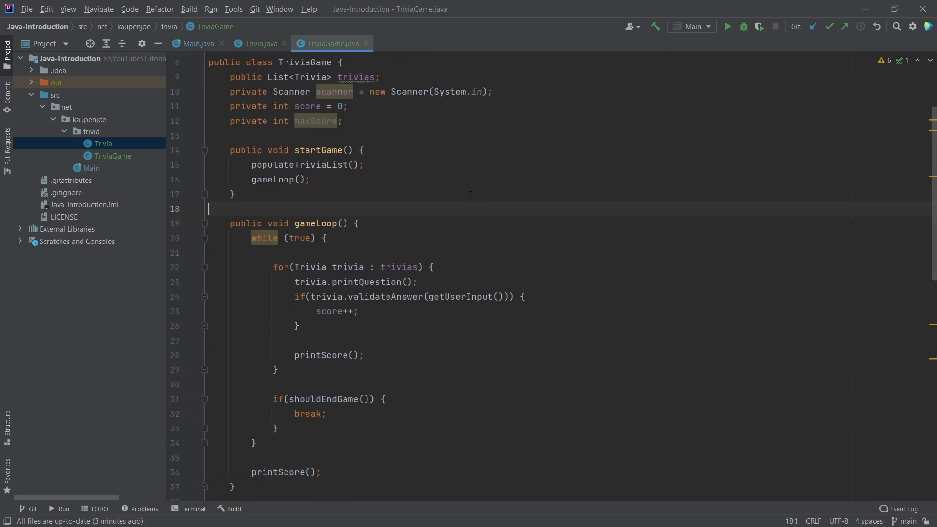
scroll("down", 3)
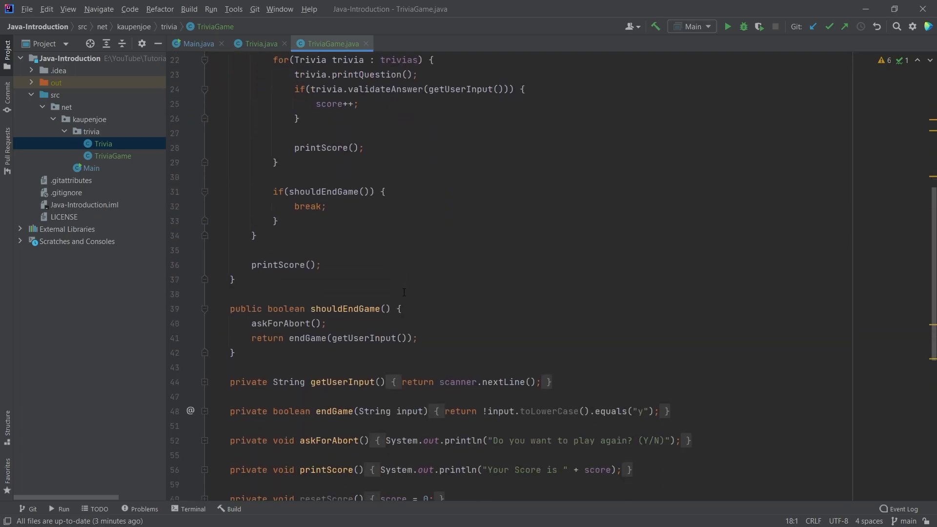
scroll("up", 3)
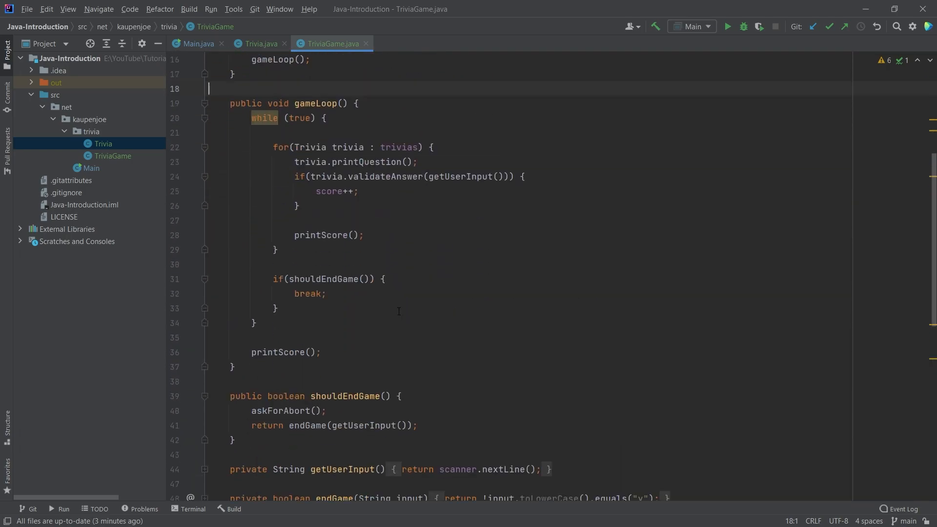
mouse_move(361, 125)
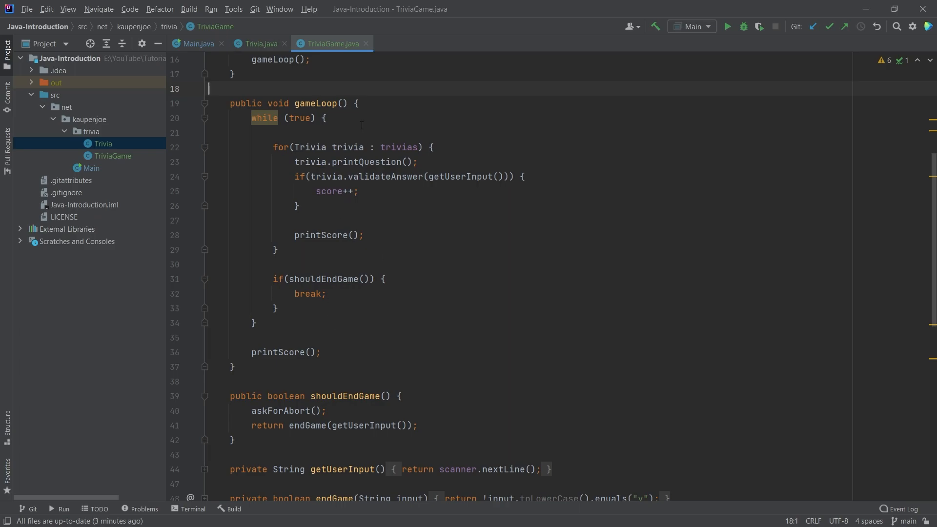
Step: Glance at Trivia.java, back to TriviaGame.java, then switch to Main.java
left_click(258, 44)
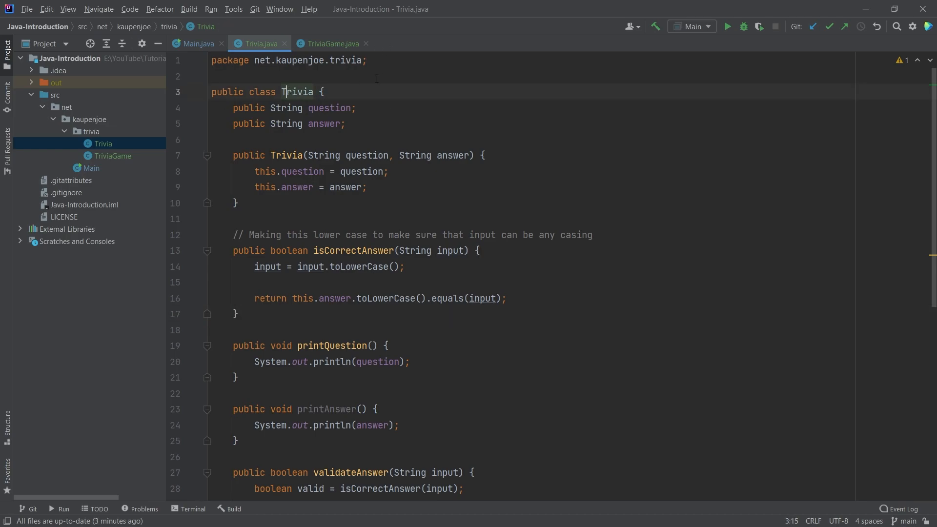
left_click(331, 43)
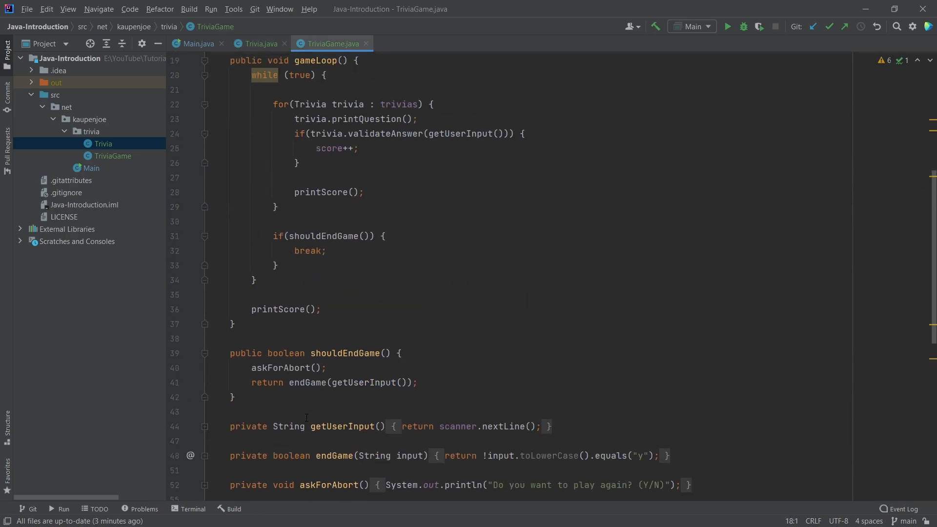
scroll("up", 3)
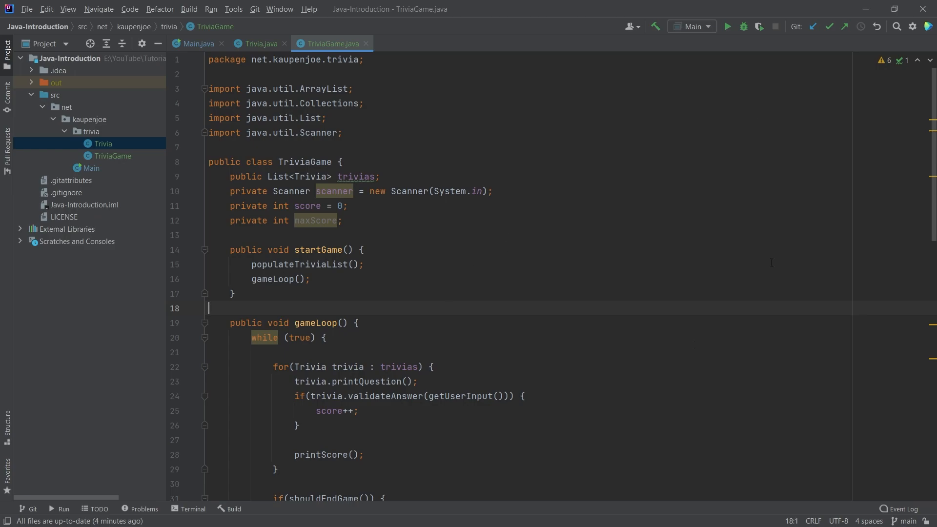
left_click(197, 44)
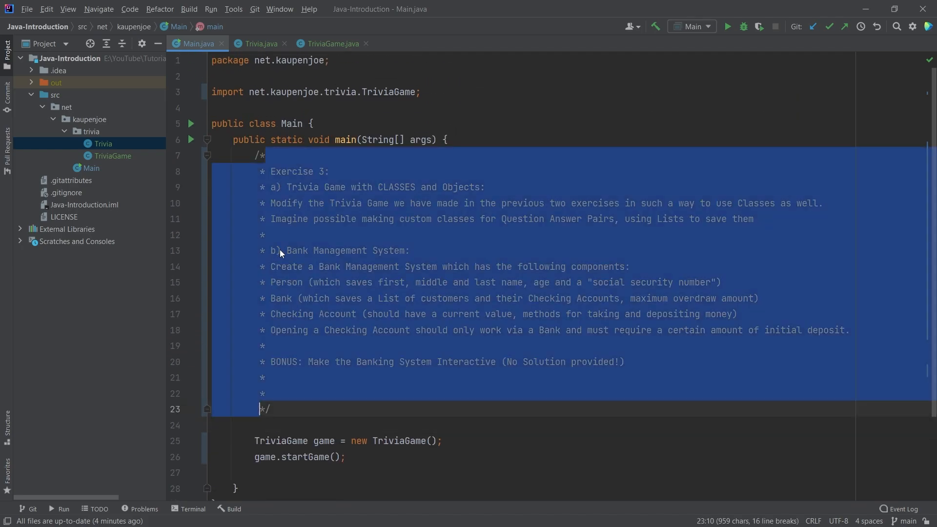
Step: Review the Person creations, including nano, and the underage account opening line
left_click(264, 234)
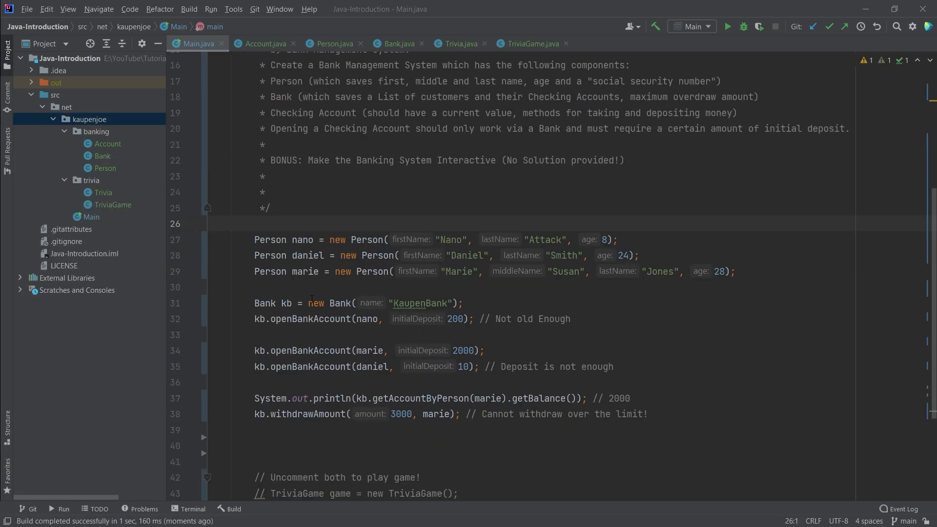
scroll("up", 3)
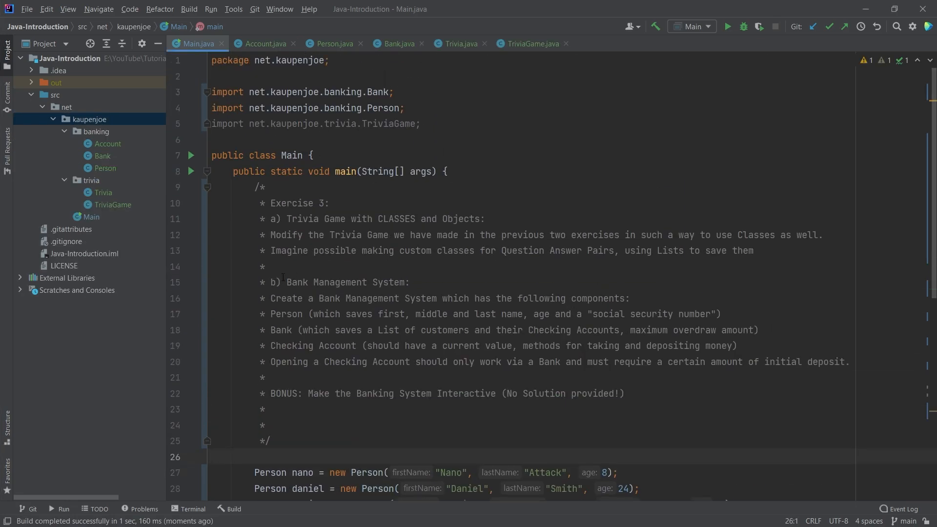
scroll("down", 3)
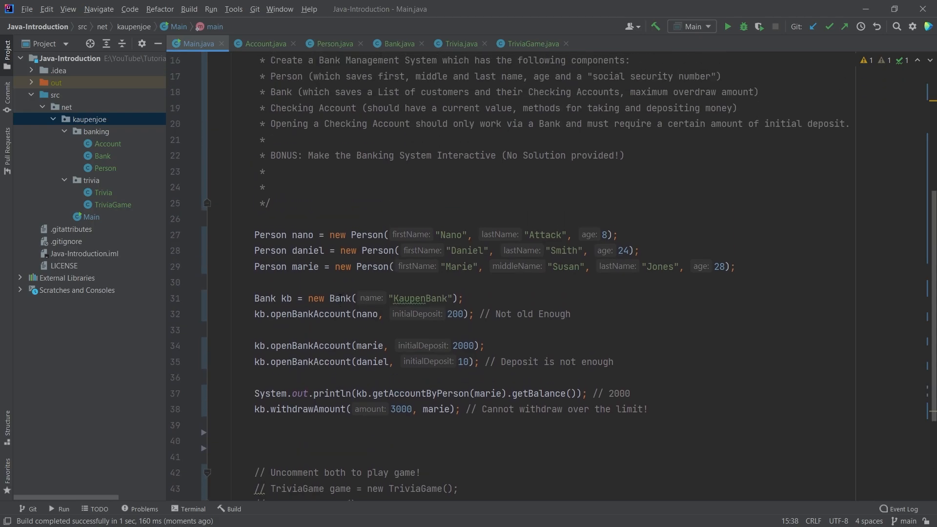
scroll("down", 3)
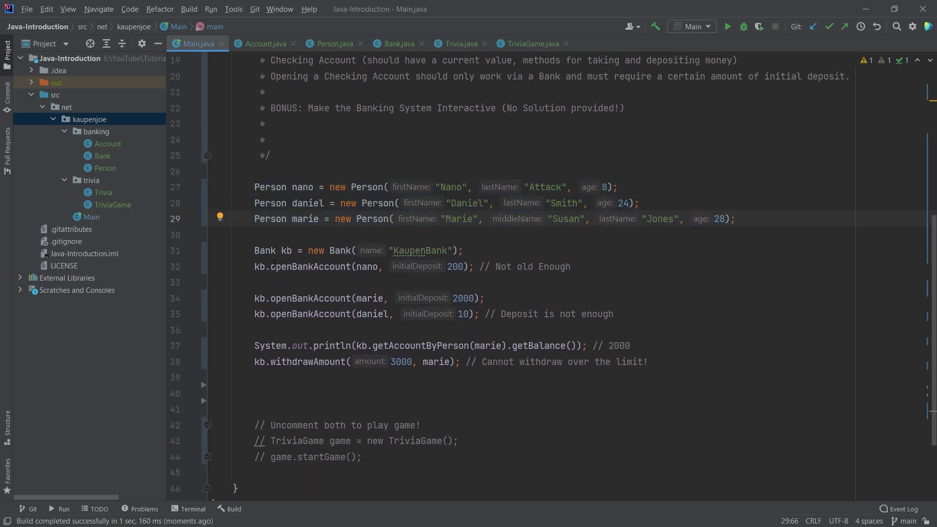
left_click(569, 267)
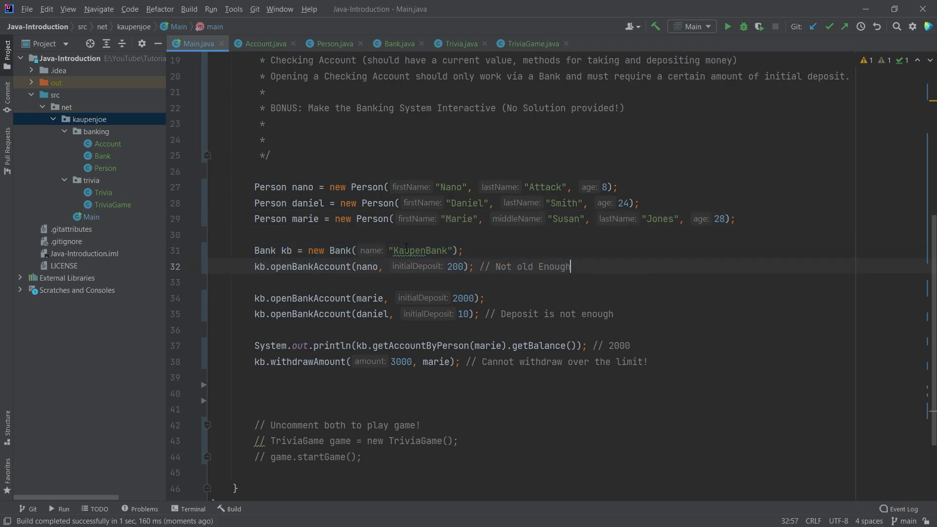
left_click(328, 218)
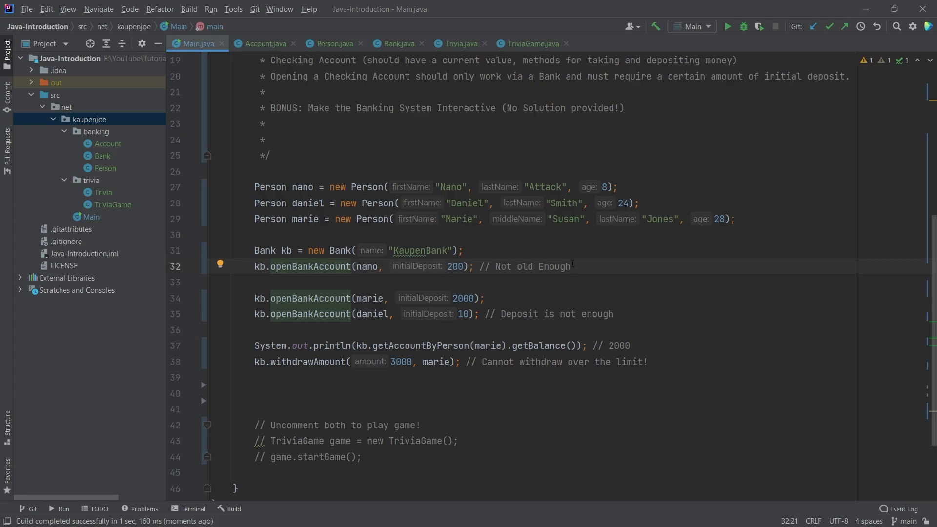
left_click(566, 266)
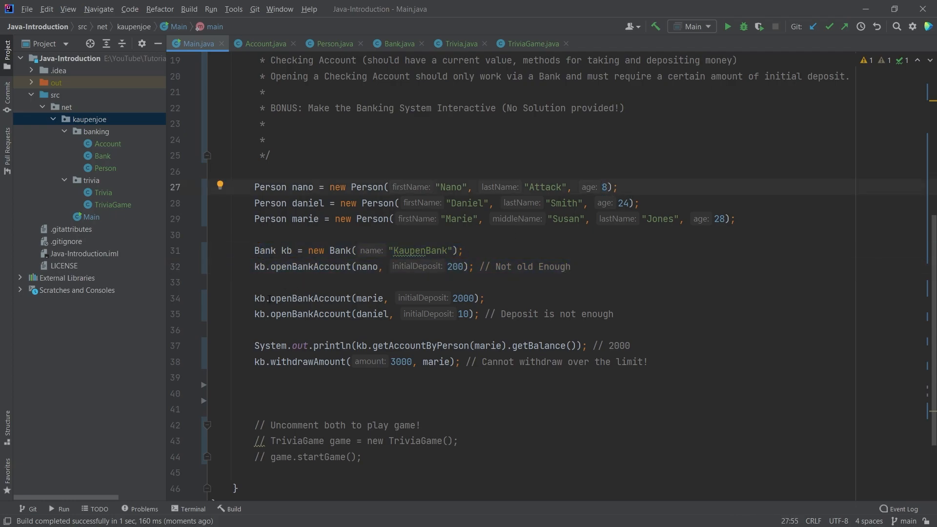
Step: Point out marie's balance printout and the over-limit withdrawAmount(3000, marie) call
left_click(484, 298)
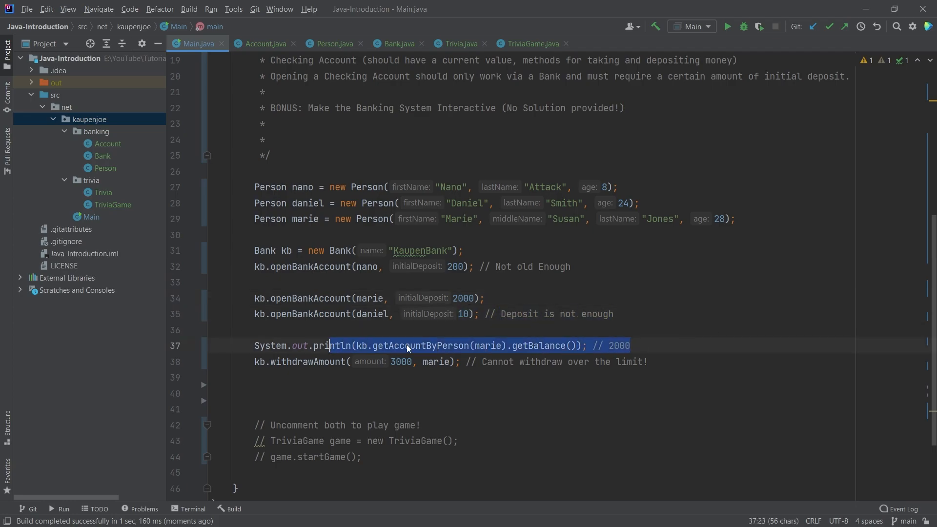
left_click(436, 345)
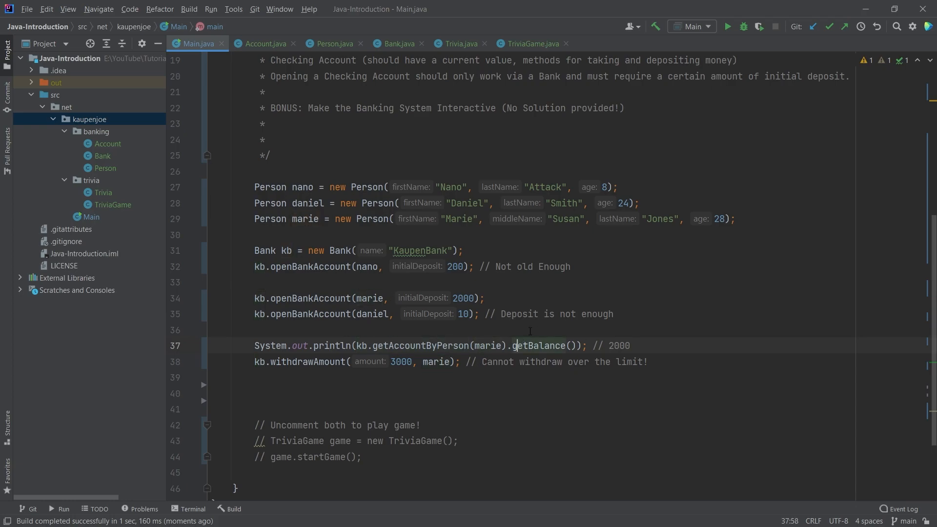
left_click(314, 362)
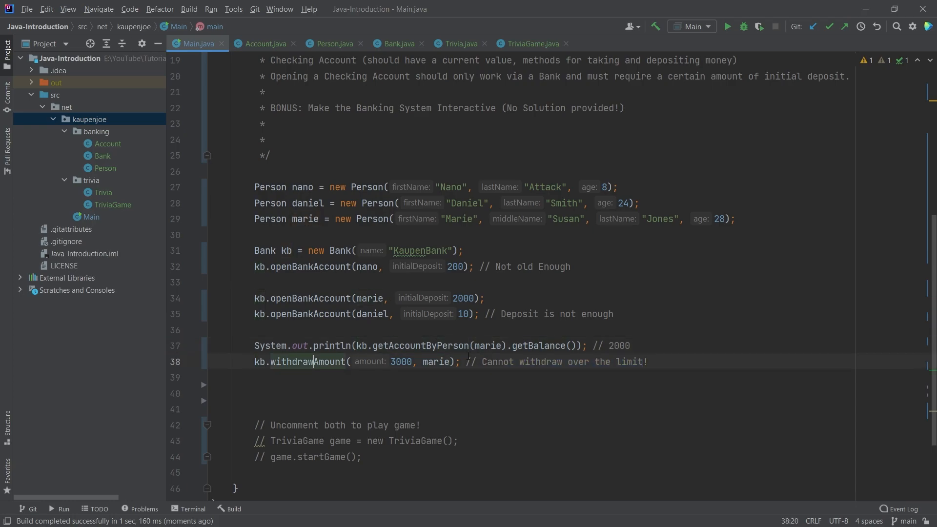
double_click(400, 361)
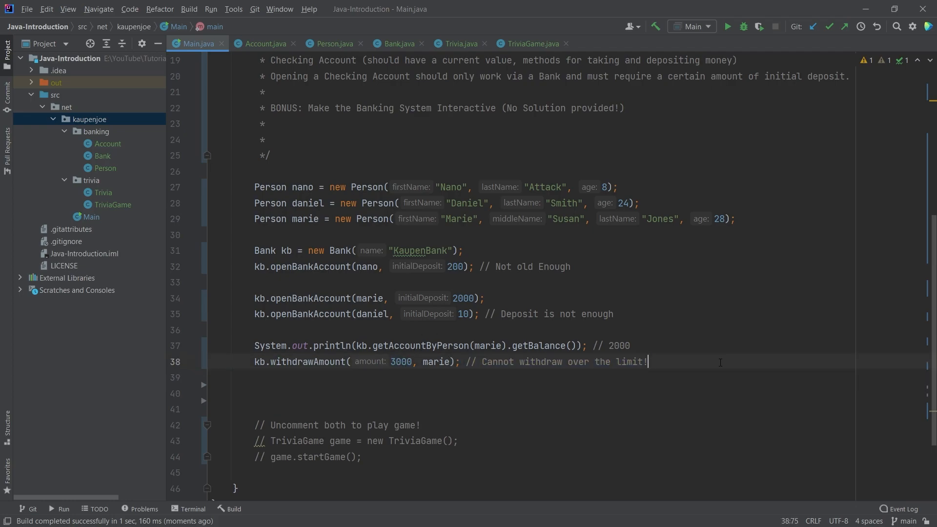
mouse_move(673, 335)
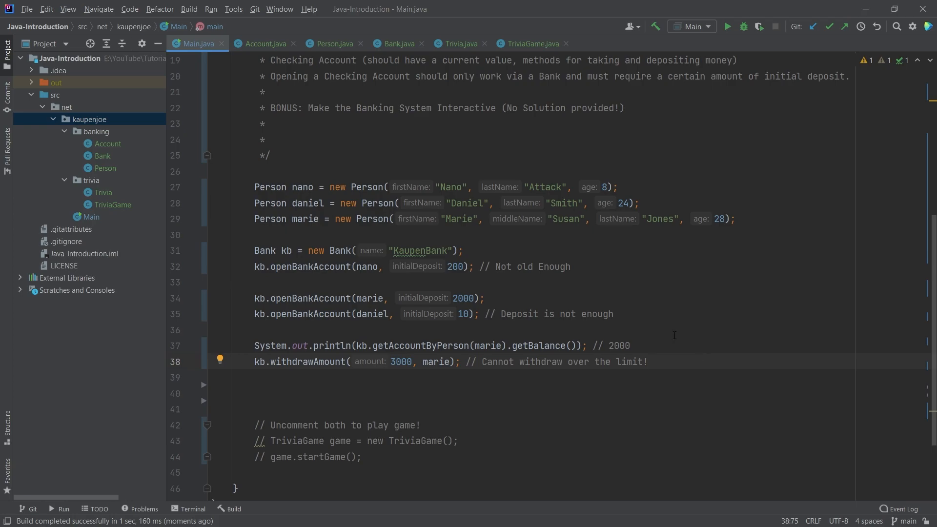
mouse_move(727, 26)
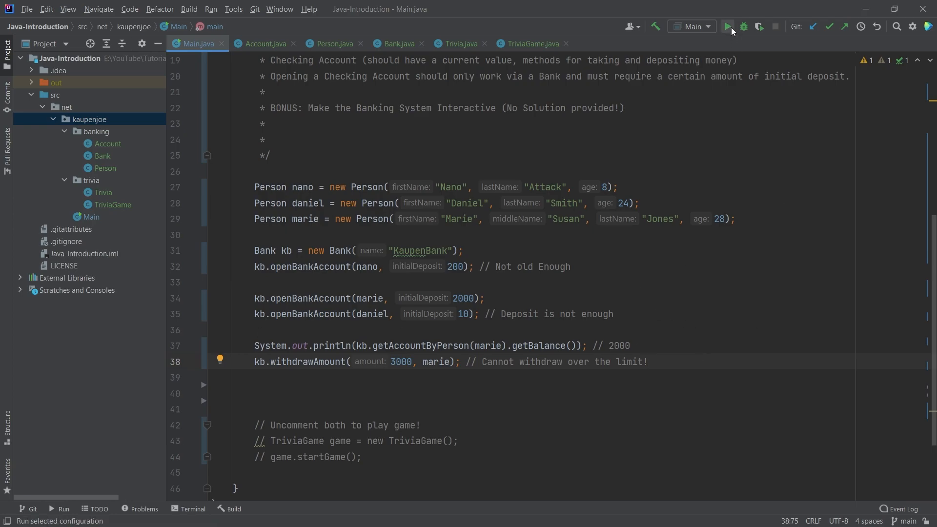
left_click(727, 26)
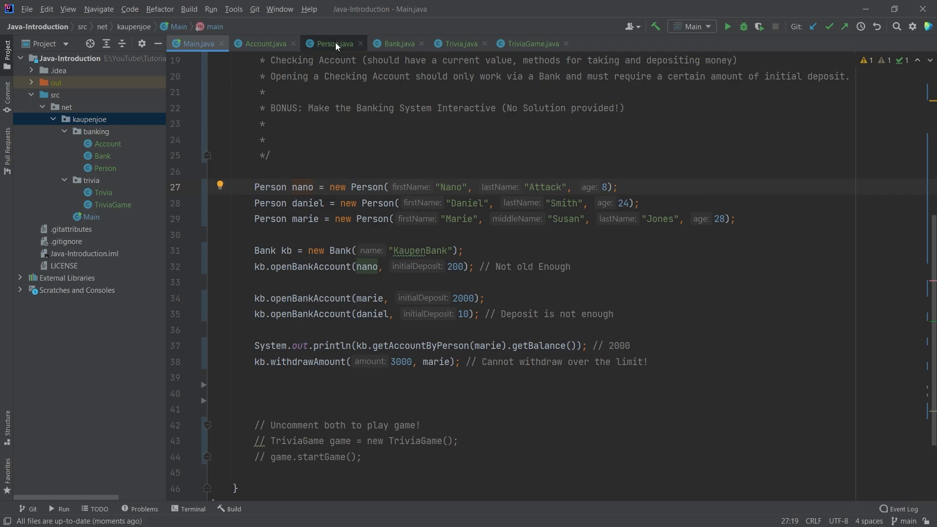
Step: Walk through Person's declaration, fields, constructors with the this() call, and isOlderThan
left_click(333, 43)
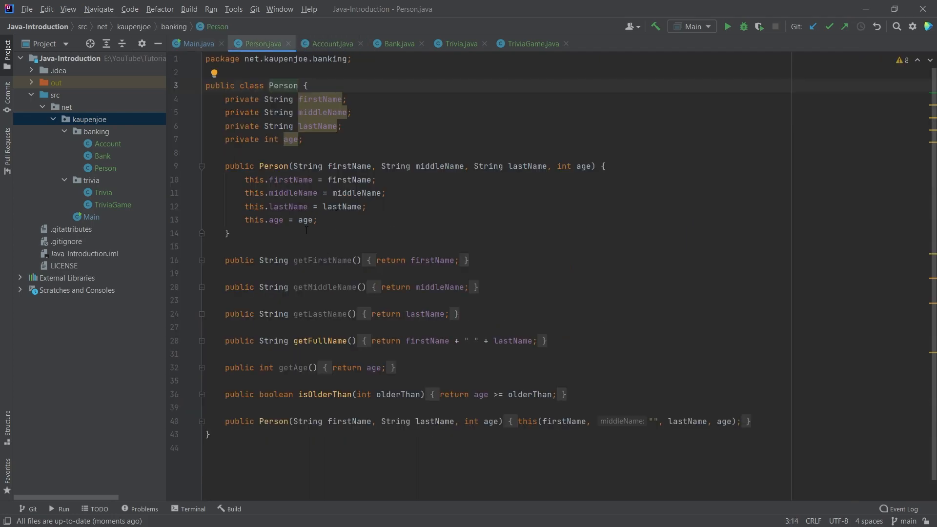
left_click(445, 245)
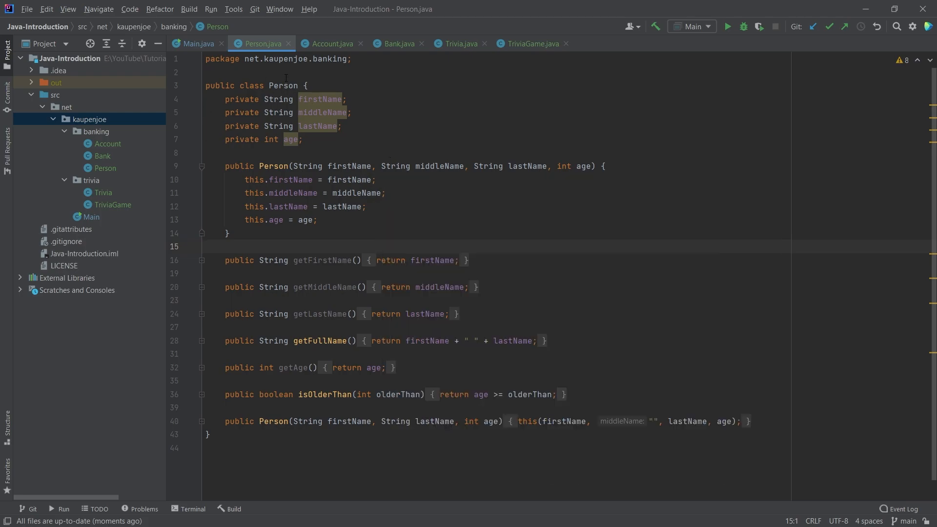
left_click(282, 85)
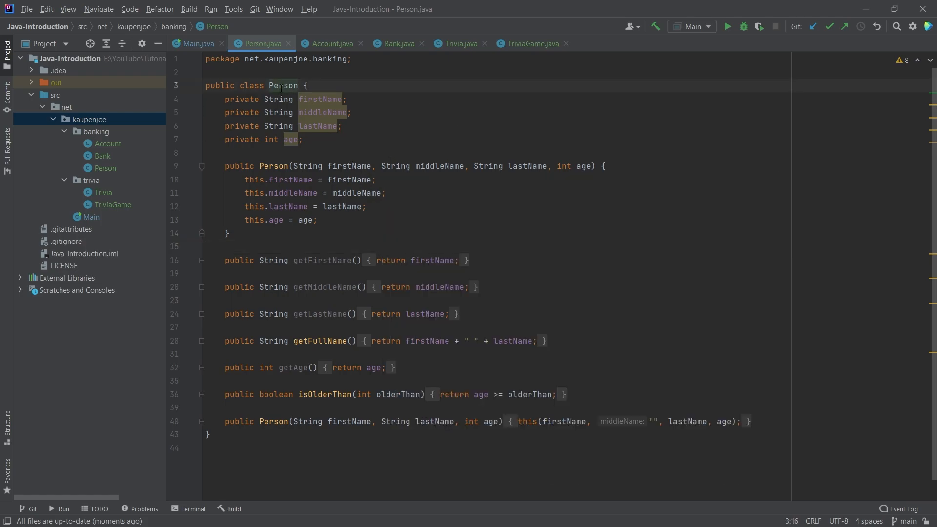
left_click(229, 233)
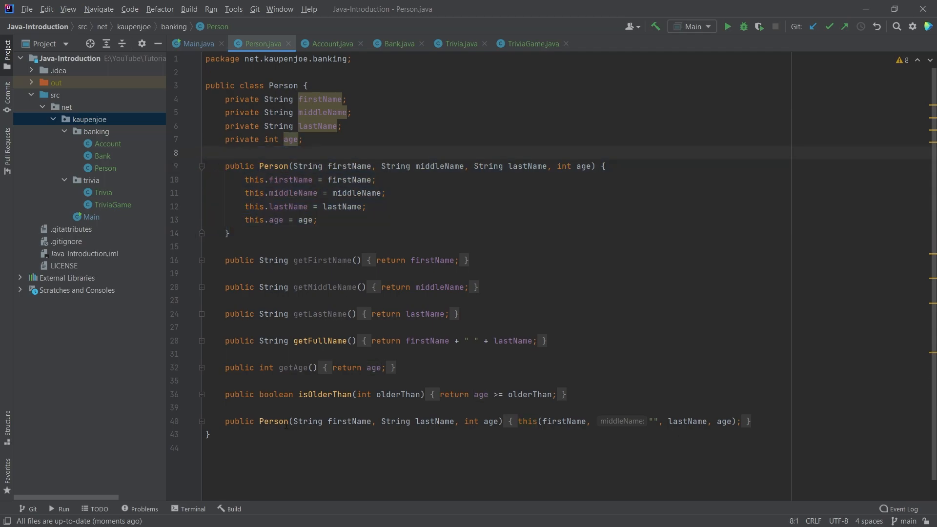
left_click(527, 421)
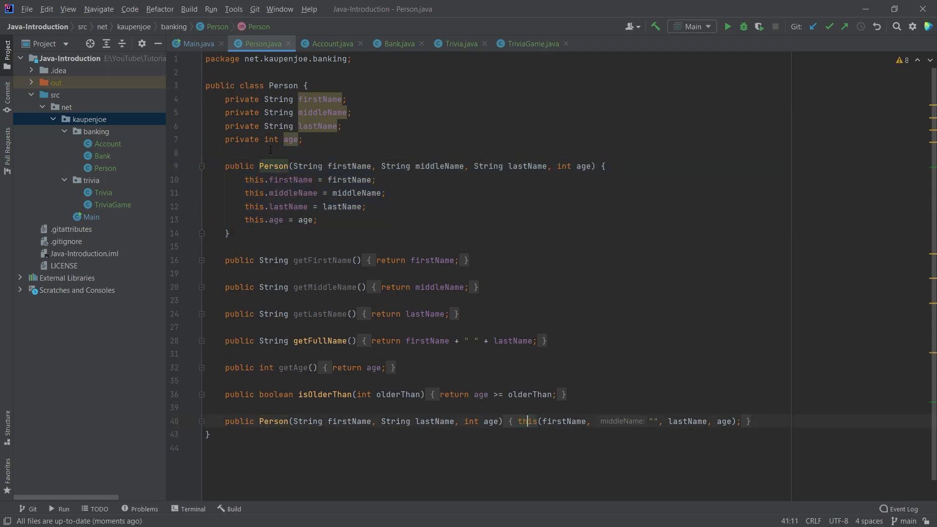
mouse_move(565, 407)
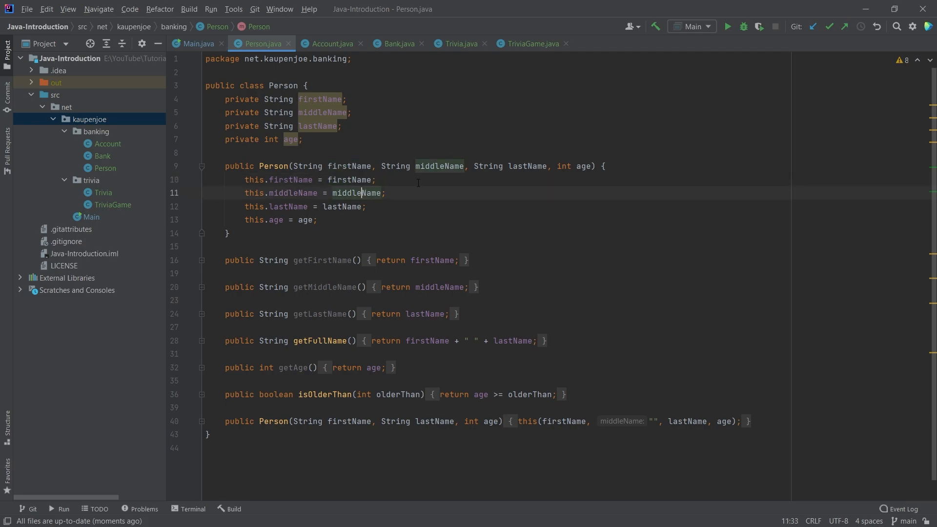
left_click(385, 192)
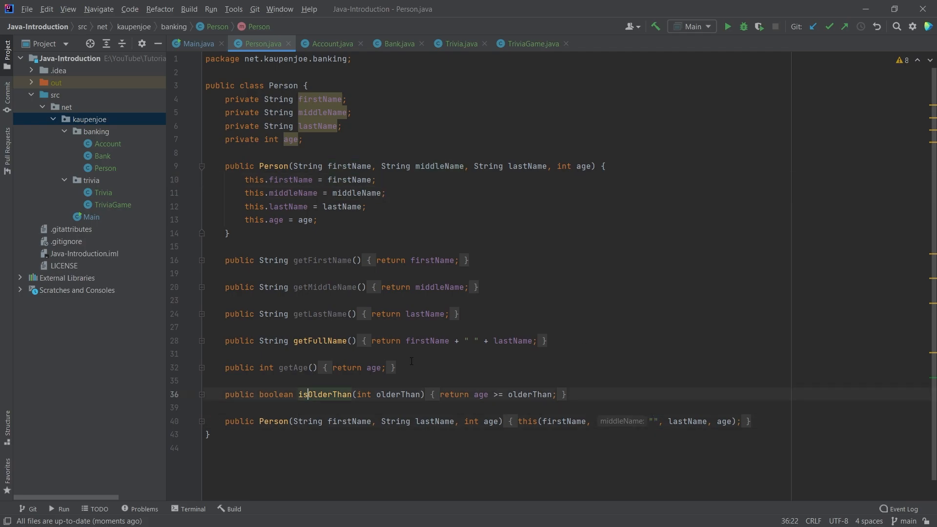
left_click(328, 393)
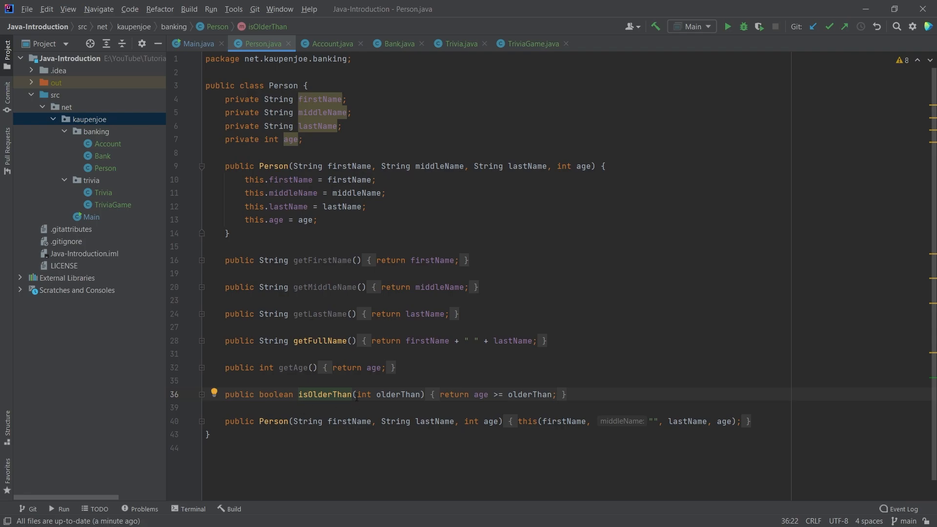
left_click(385, 394)
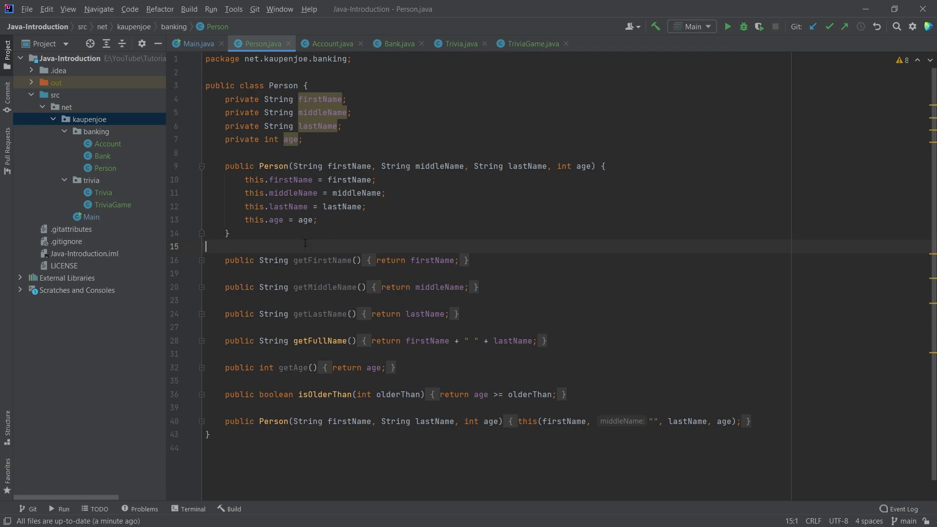
Step: Unfold depositAmount in Account.java and go over its balance update and withdrawAmount
left_click(330, 43)
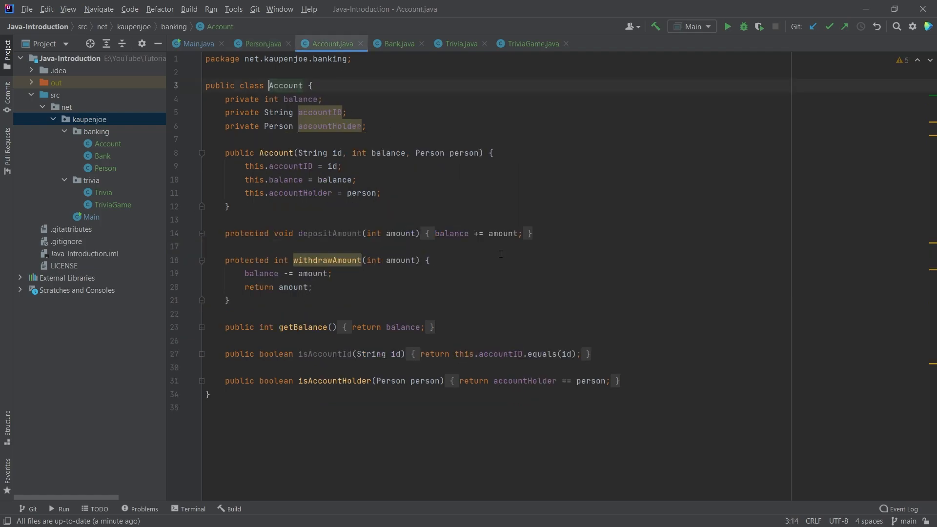
left_click(326, 113)
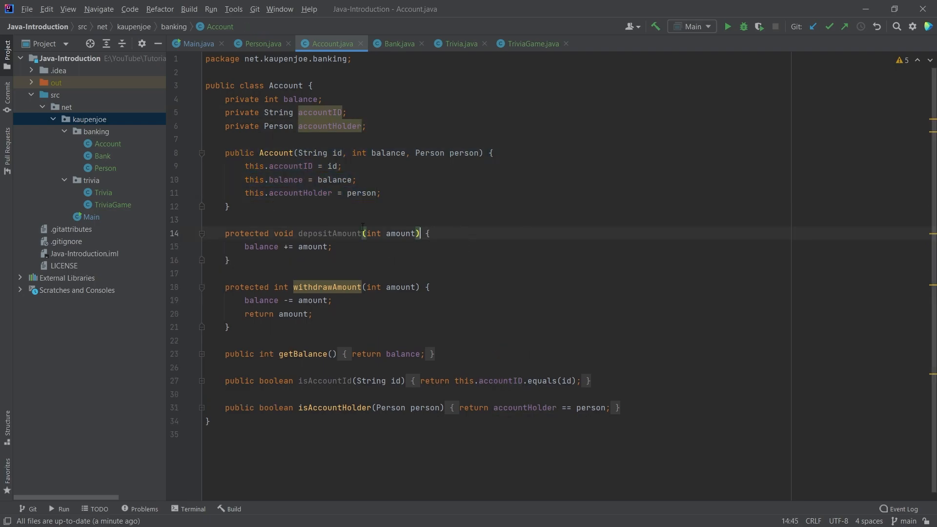
left_click(327, 287)
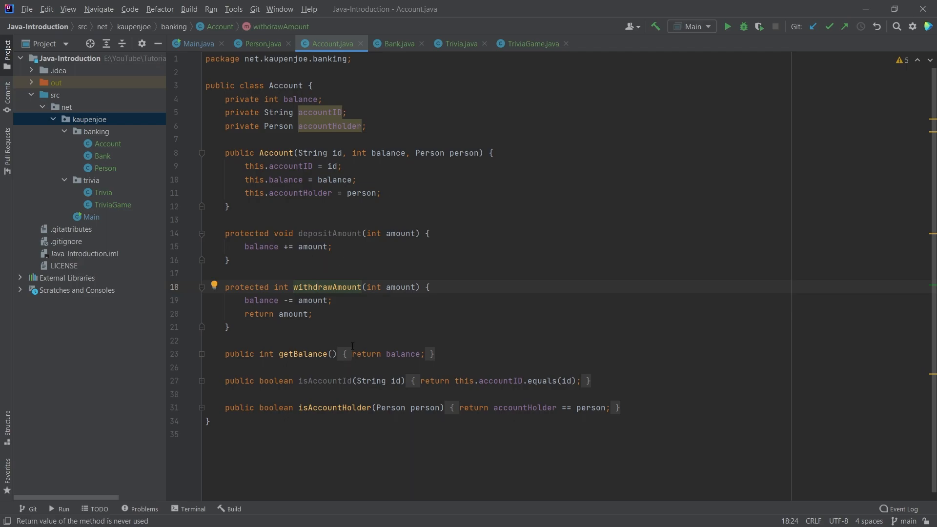
left_click(269, 246)
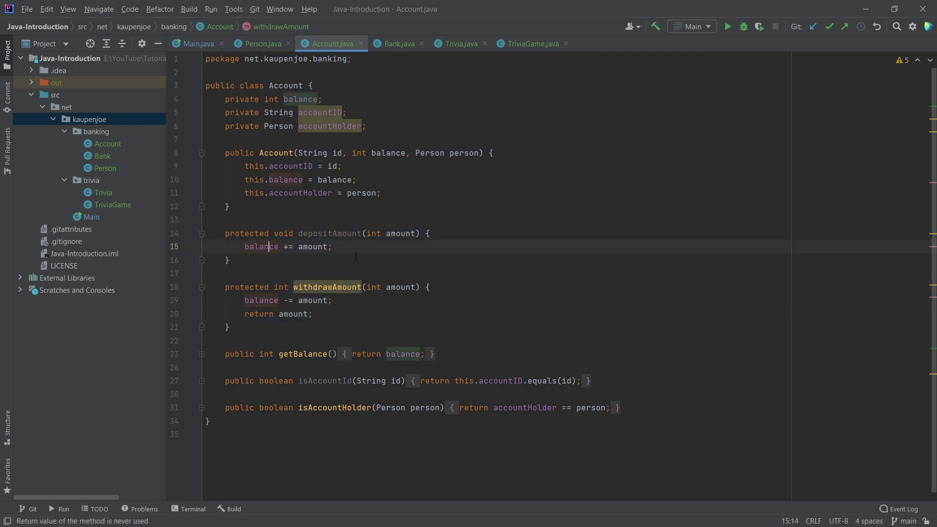
left_click(240, 233)
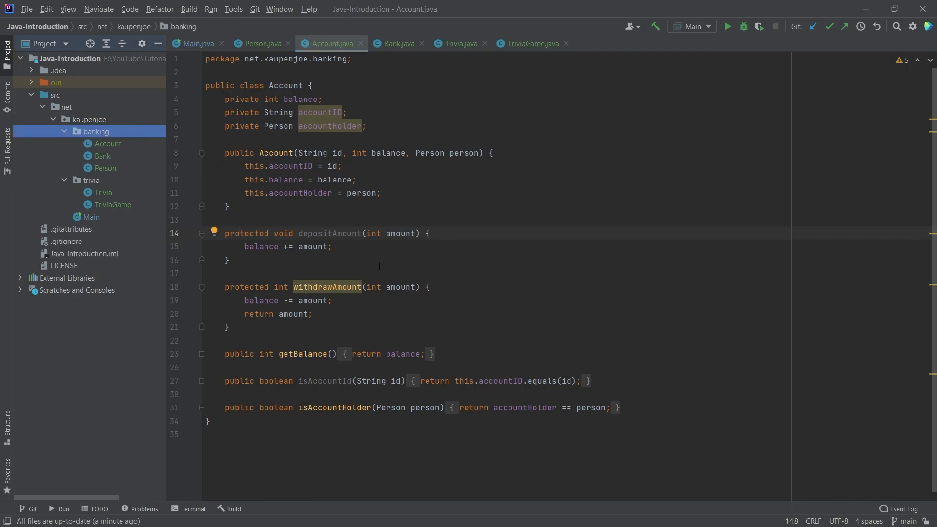
left_click(396, 44)
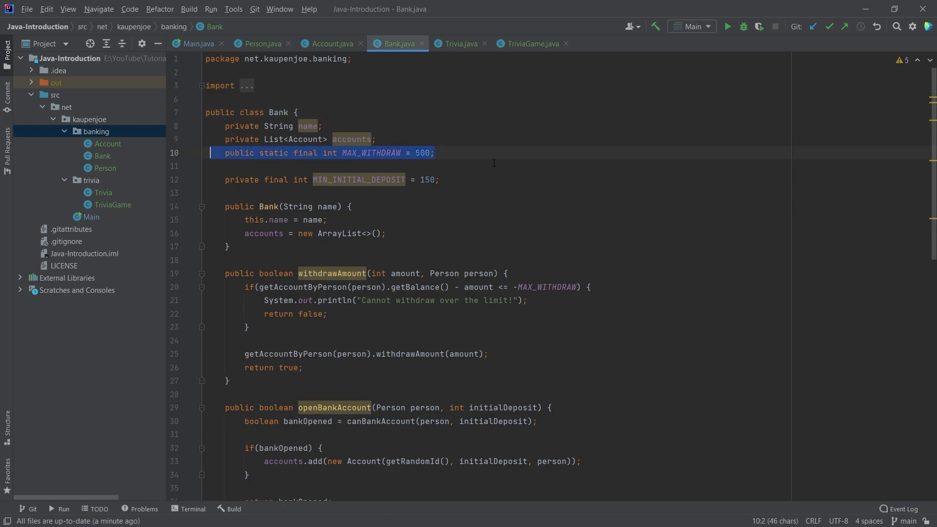
left_click(357, 179)
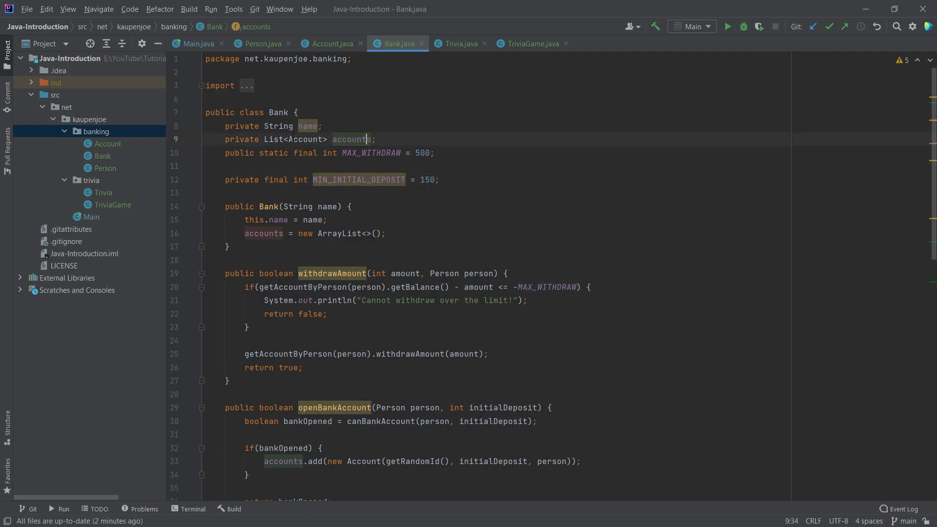
left_click(322, 126)
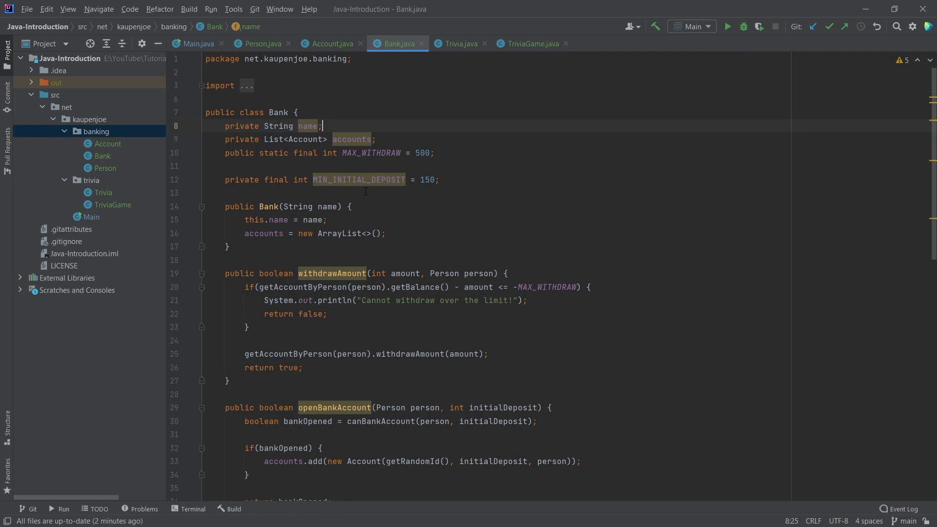
scroll("down", 3)
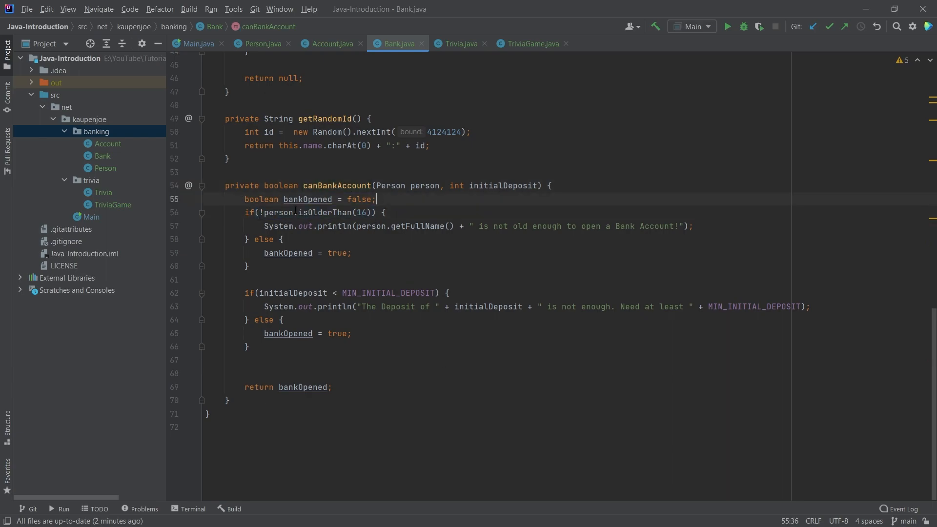
double_click(325, 212)
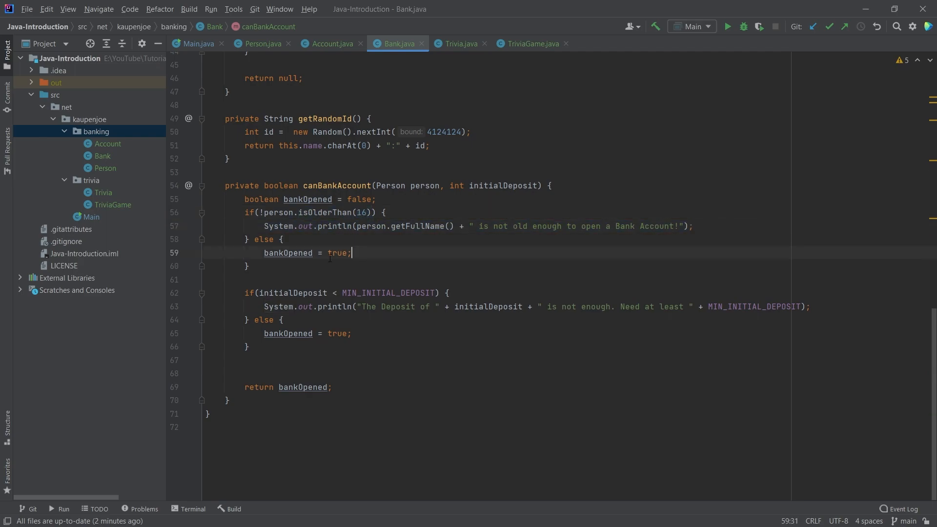
left_click(375, 293)
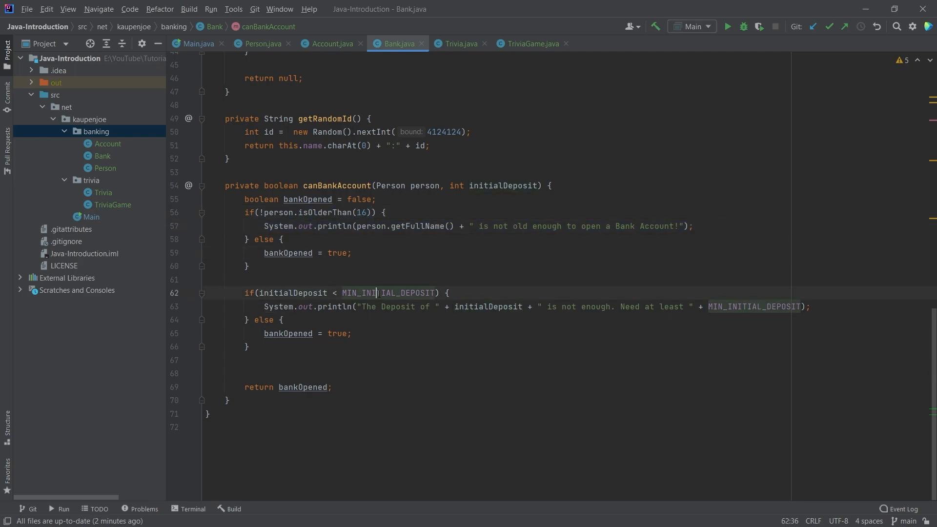
left_click(808, 306)
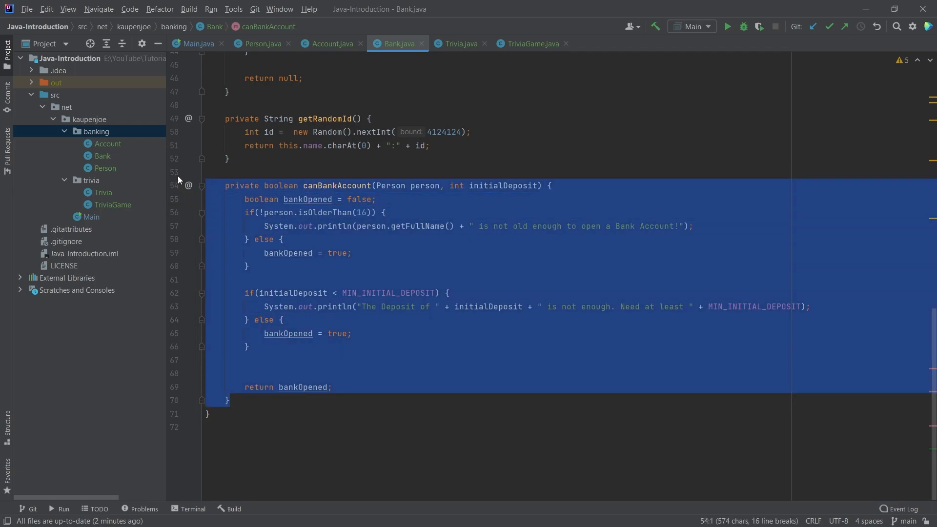
left_click(258, 172)
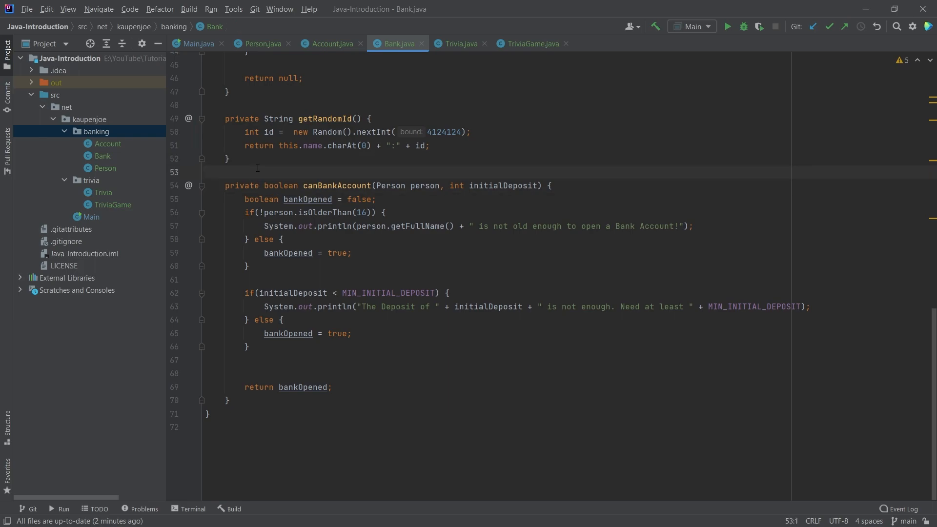
mouse_move(286, 400)
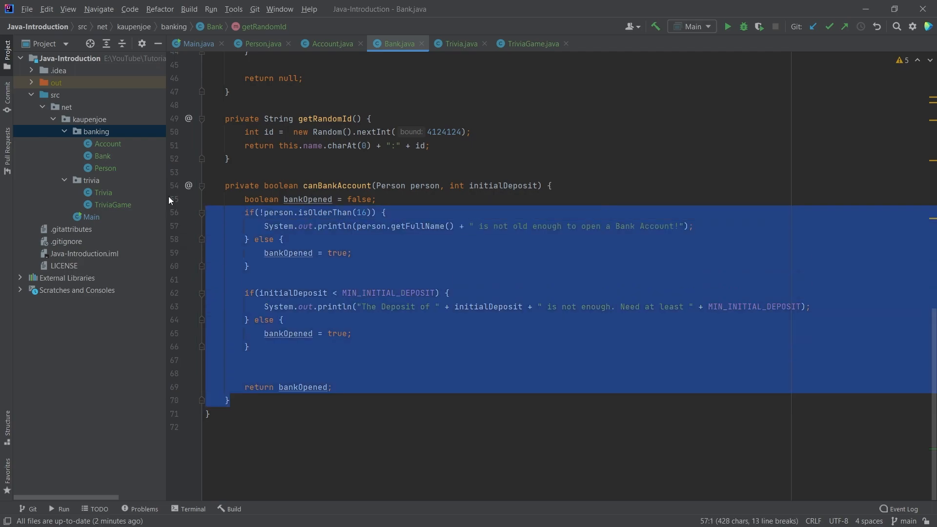
left_click(308, 400)
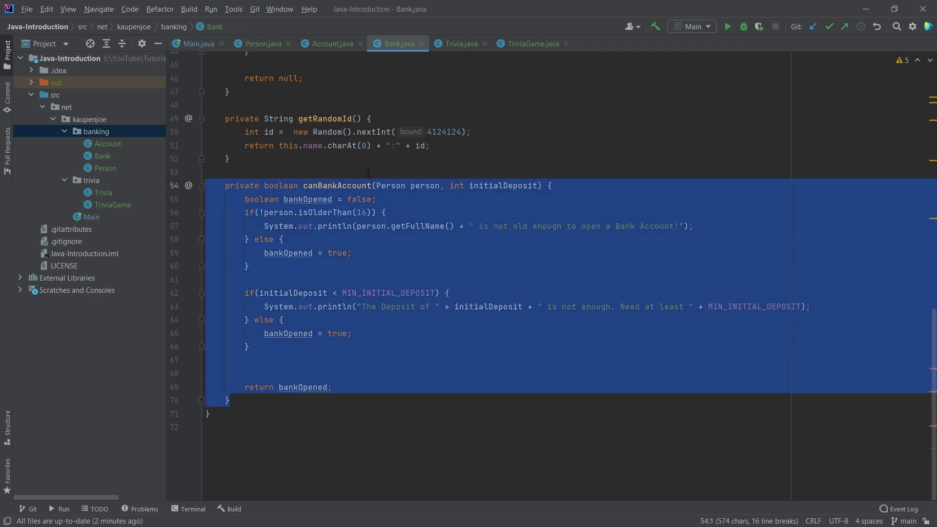
left_click(341, 172)
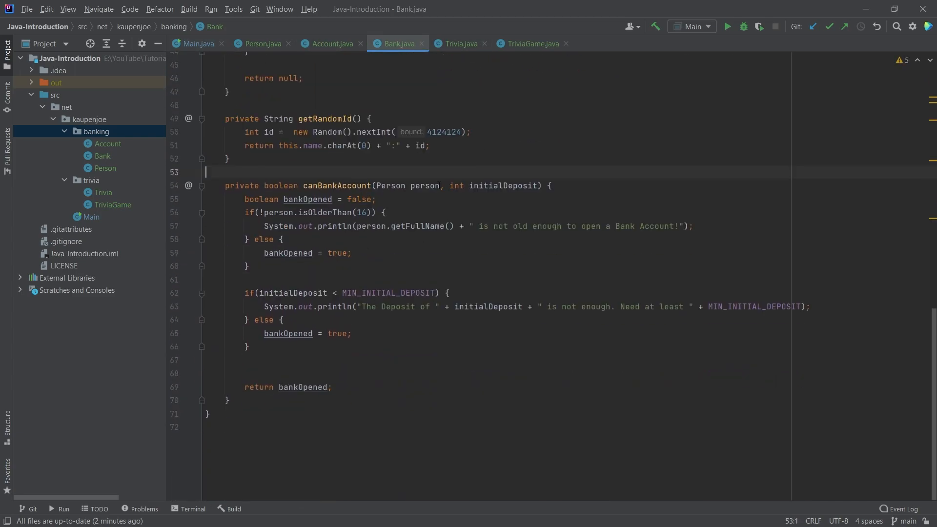
mouse_move(279, 174)
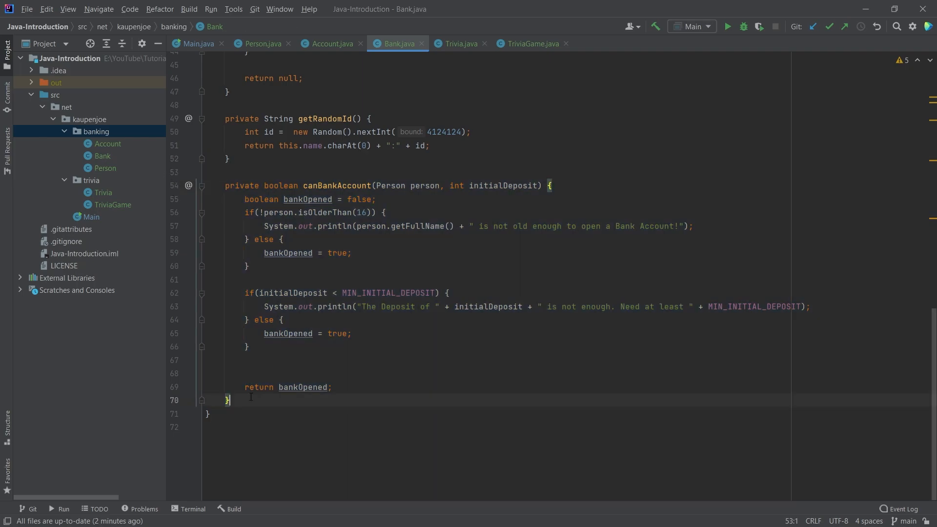
scroll("up", 3)
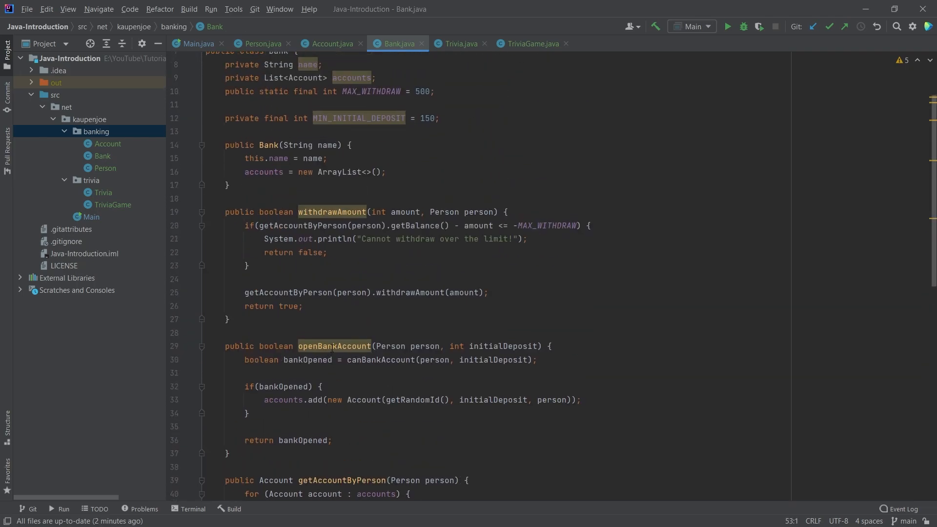
Step: Switch to Main.java and place the cursor on empty line 40 after the withdrawal
left_click(197, 43)
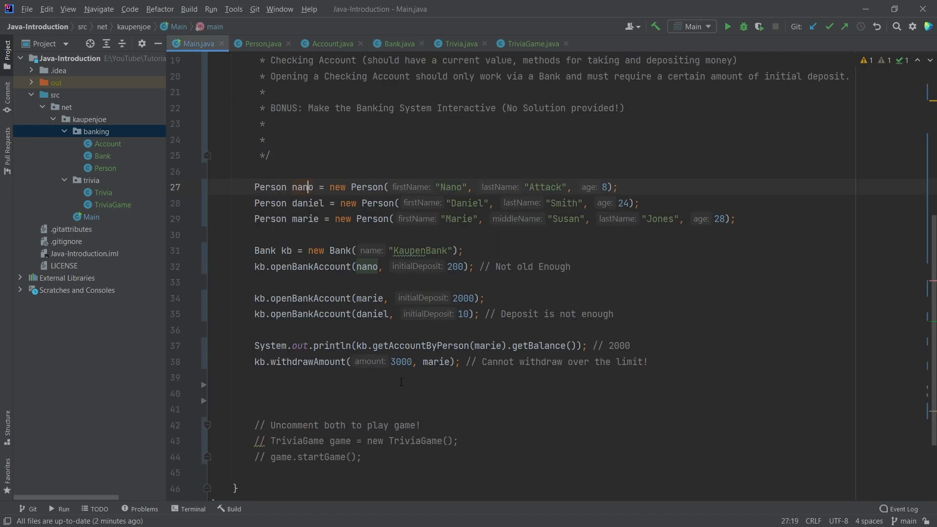
left_click(319, 393)
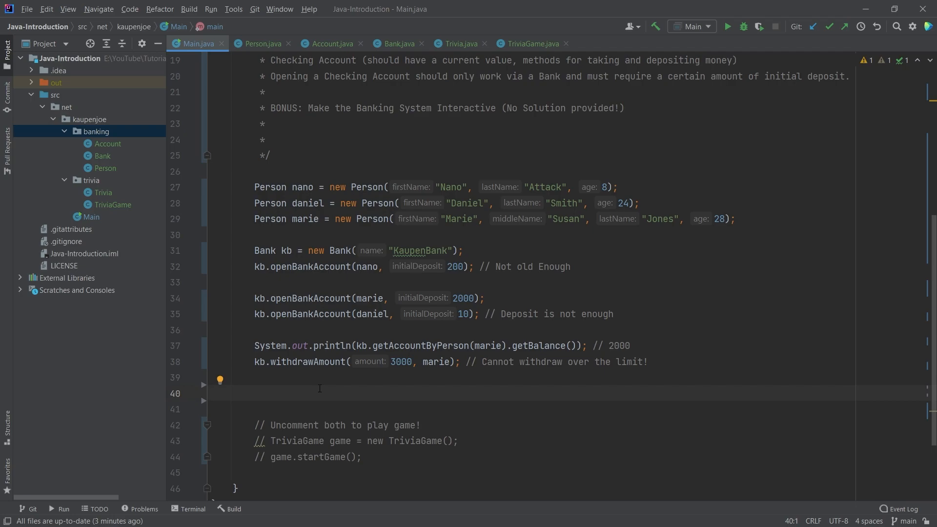
left_click(213, 393)
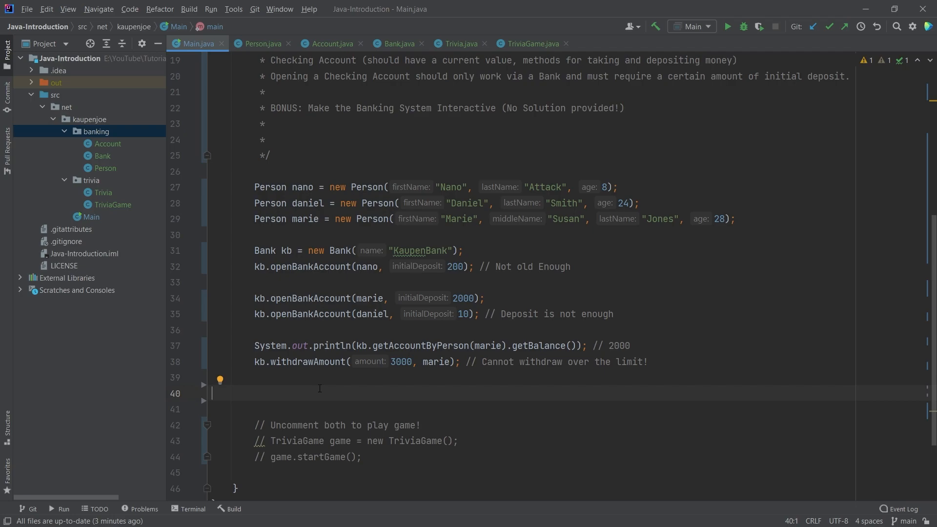